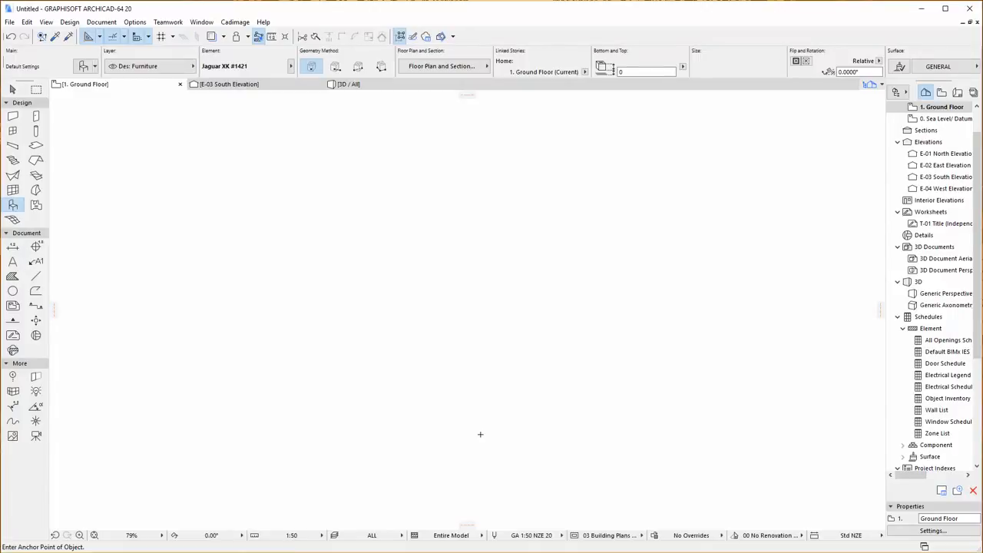
mouse_move(618, 322)
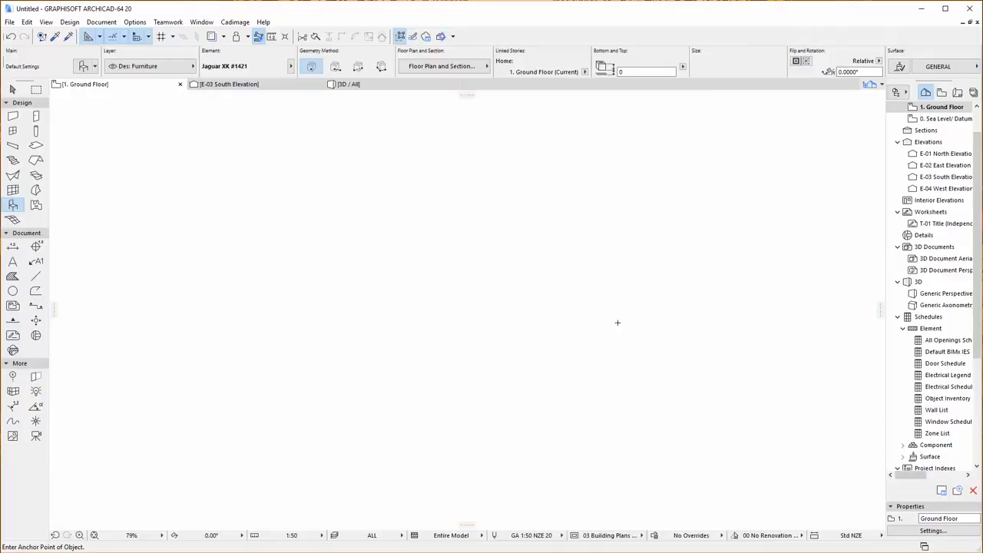
mouse_move(12, 205)
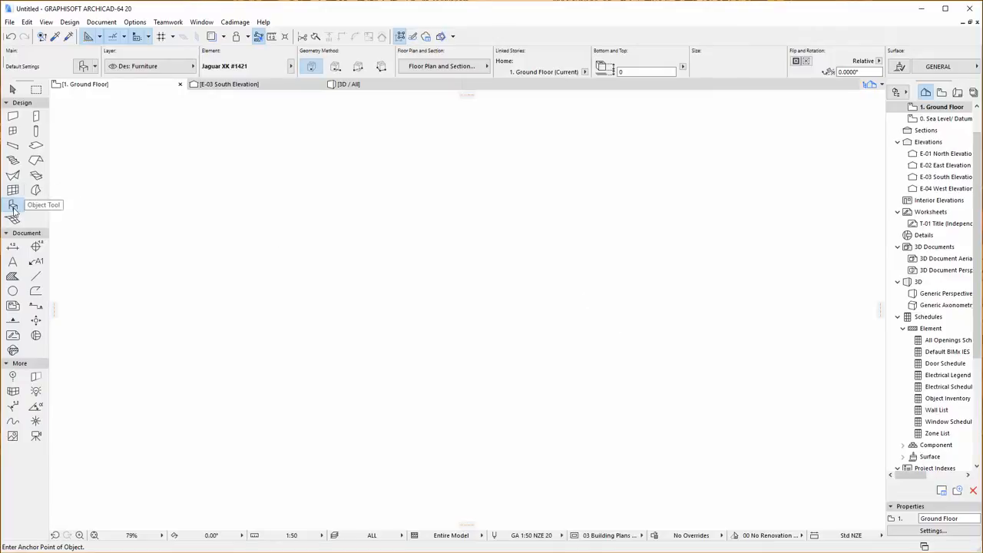
Place a Jaguar XK object from the Object defaults onto the ground floor plan
double_click(13, 205)
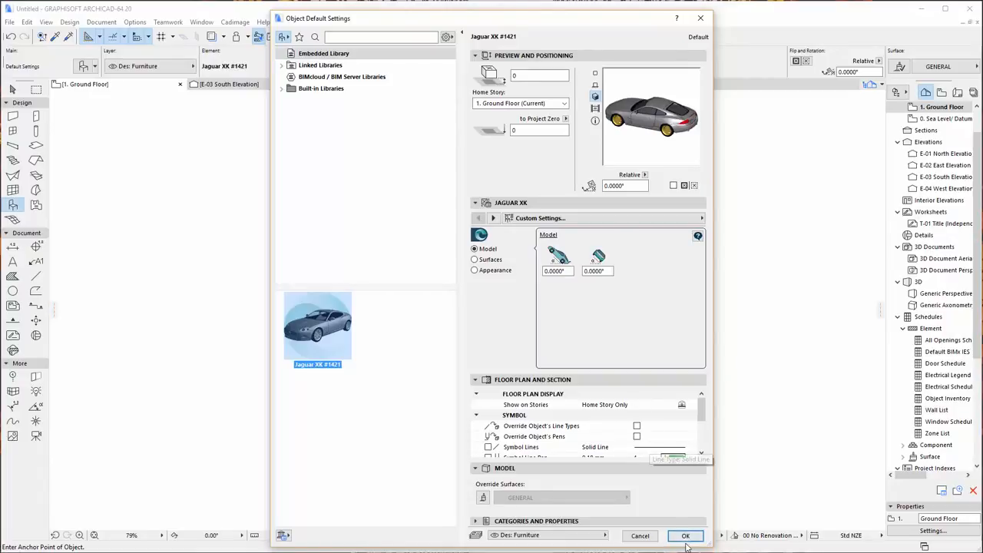
click(685, 535)
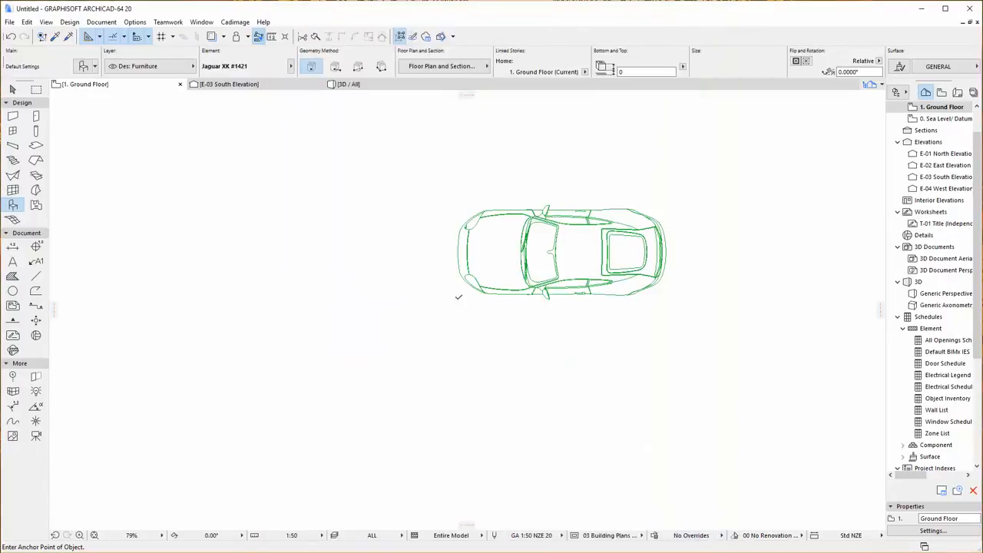
click(347, 83)
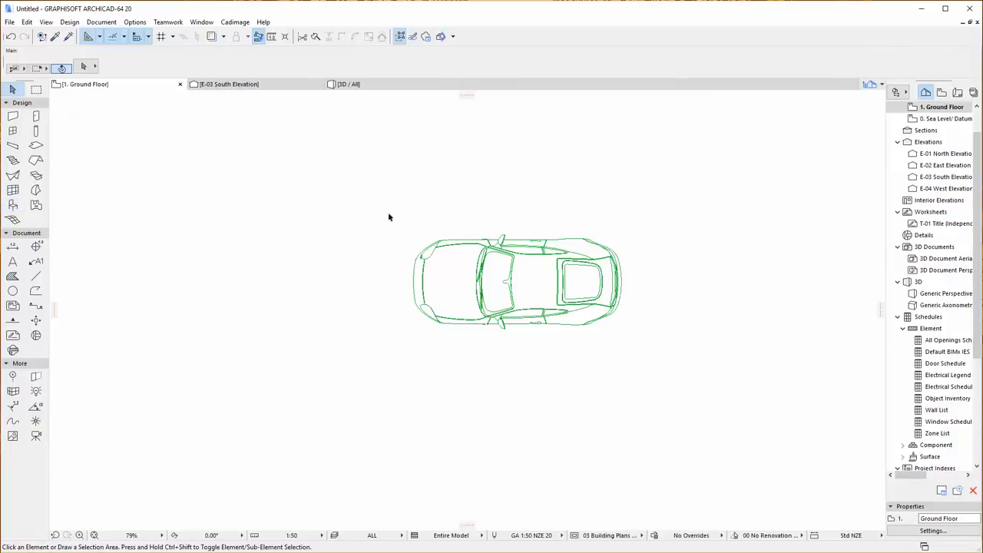
Rotate the selected car in 3D with Cadimage Rotate about an axis so it tips onto its side
click(516, 280)
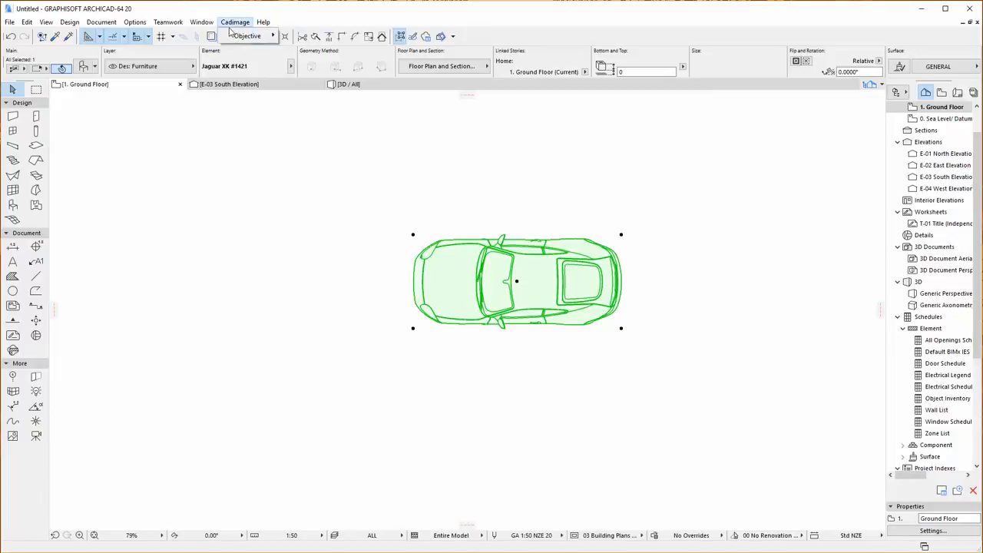
click(245, 35)
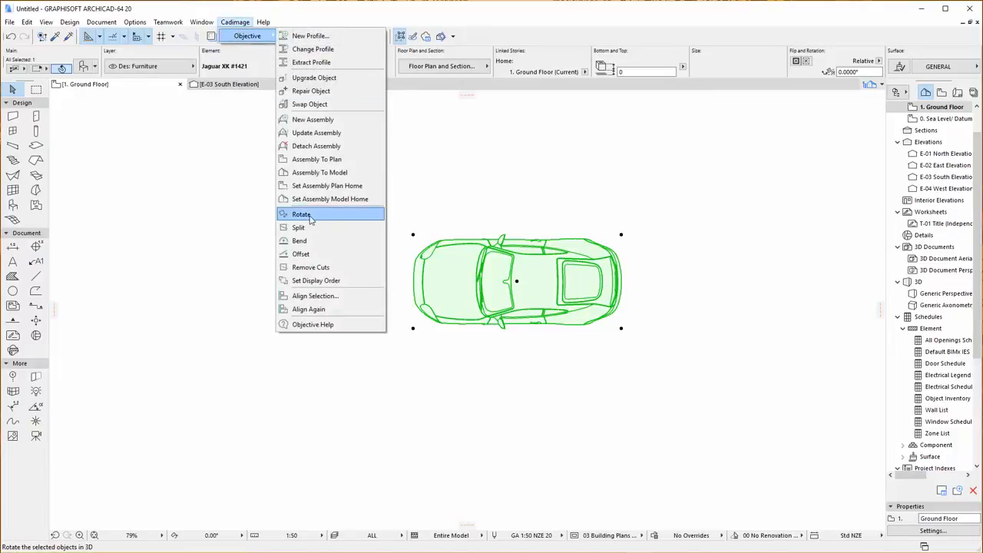
click(301, 215)
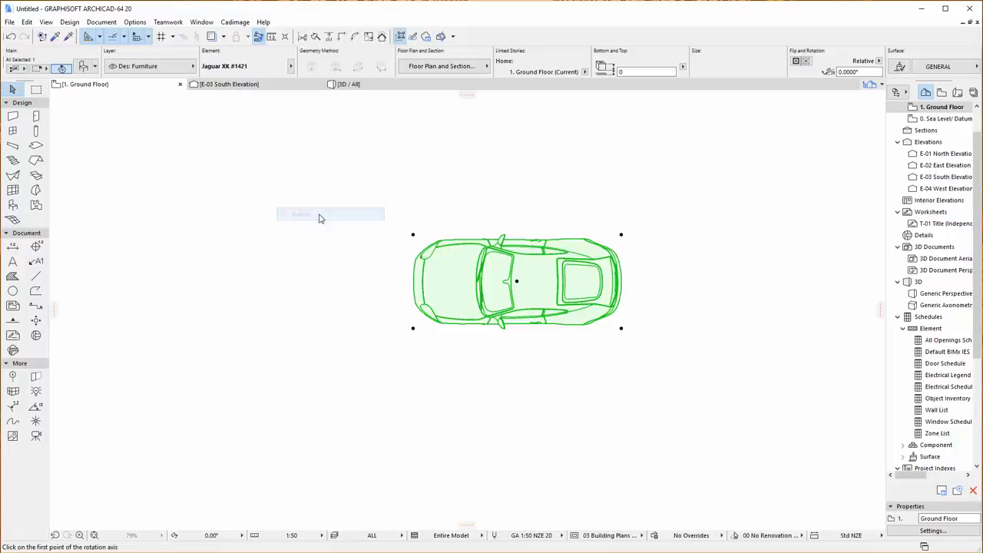
click(412, 234)
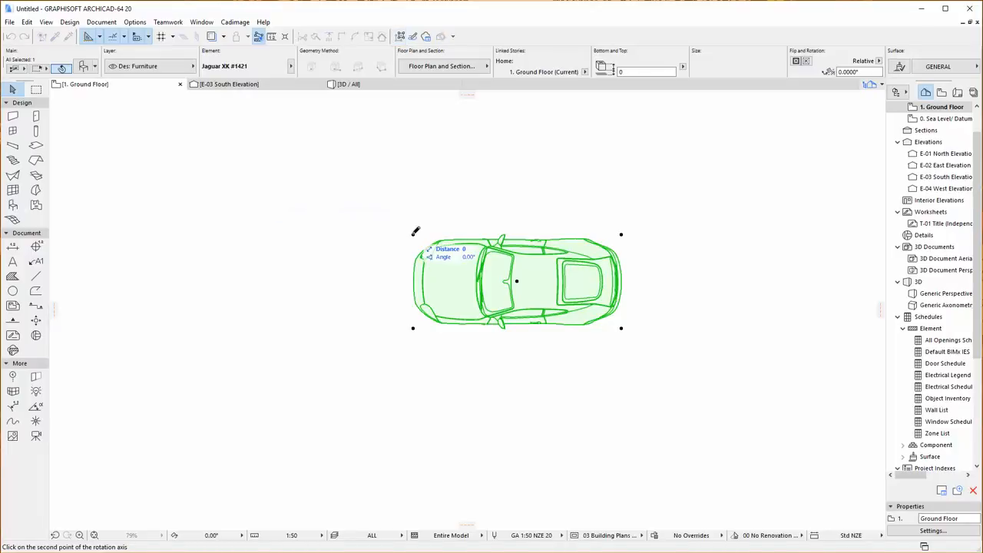
mouse_move(622, 232)
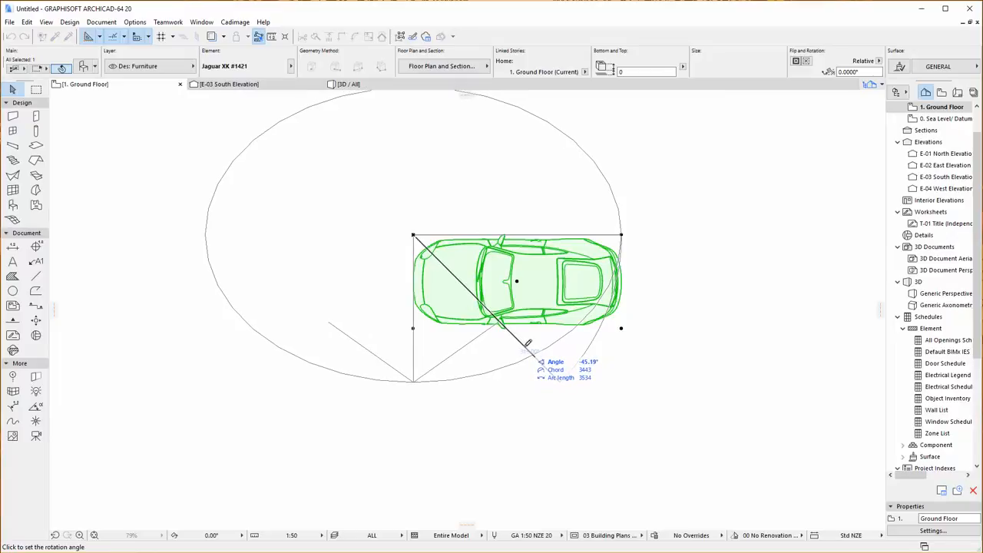
click(528, 344)
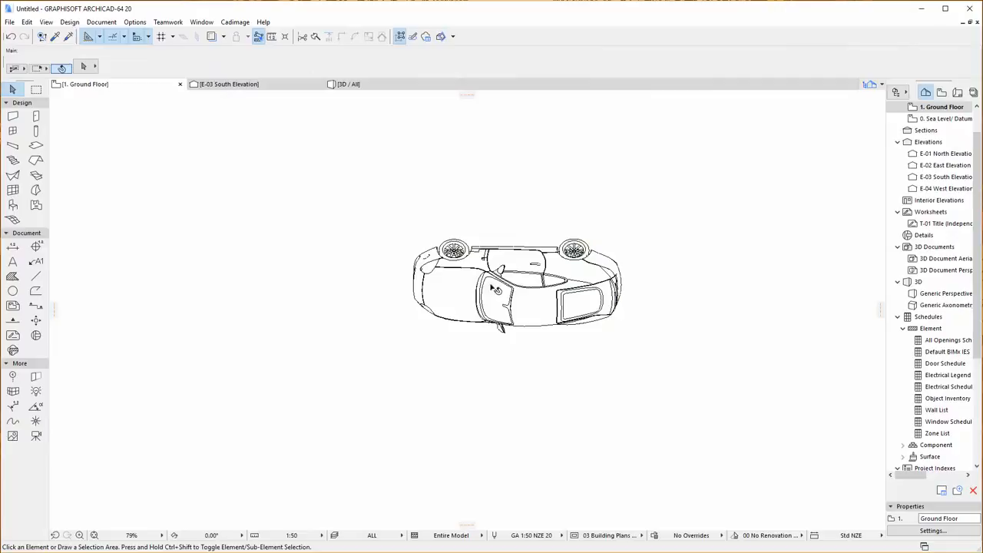
mouse_move(438, 291)
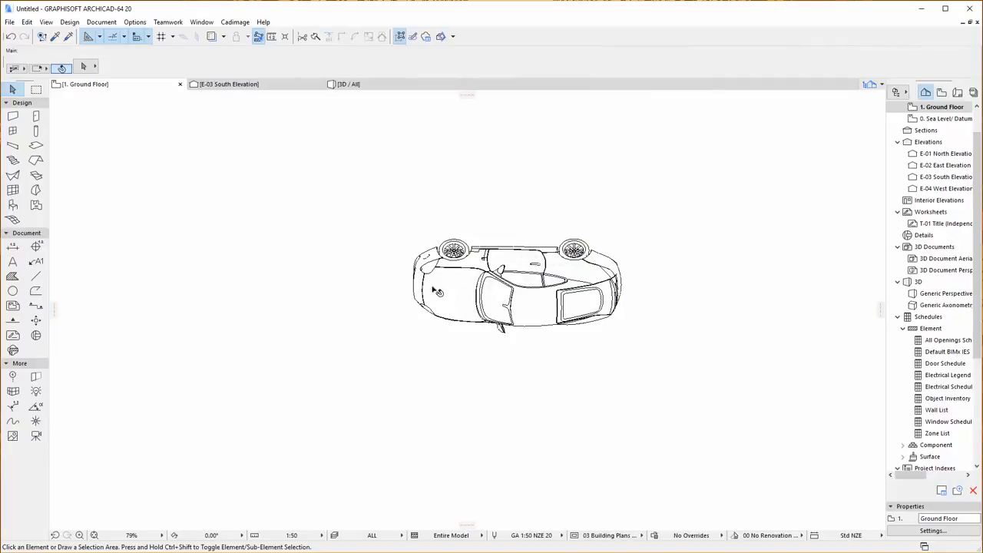
mouse_move(405, 197)
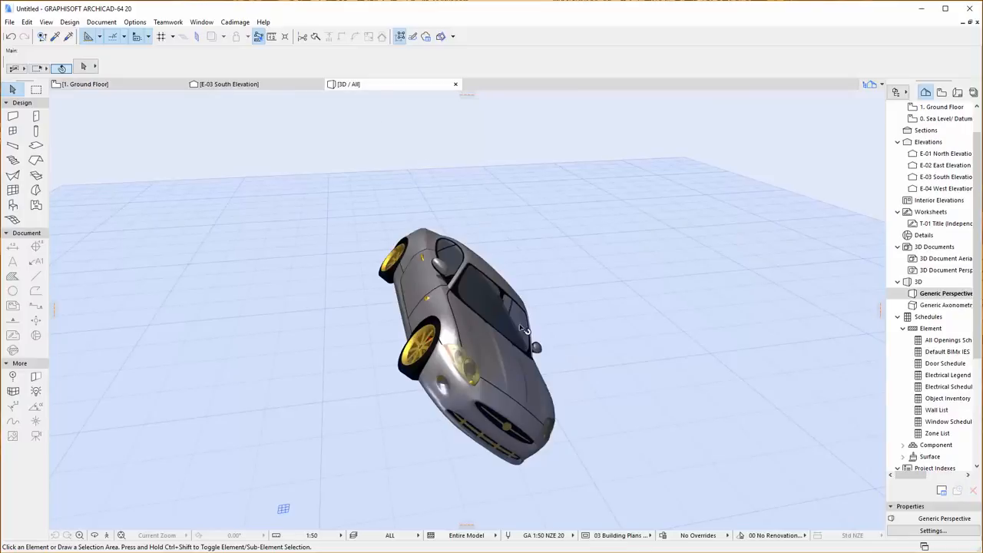
mouse_move(525, 369)
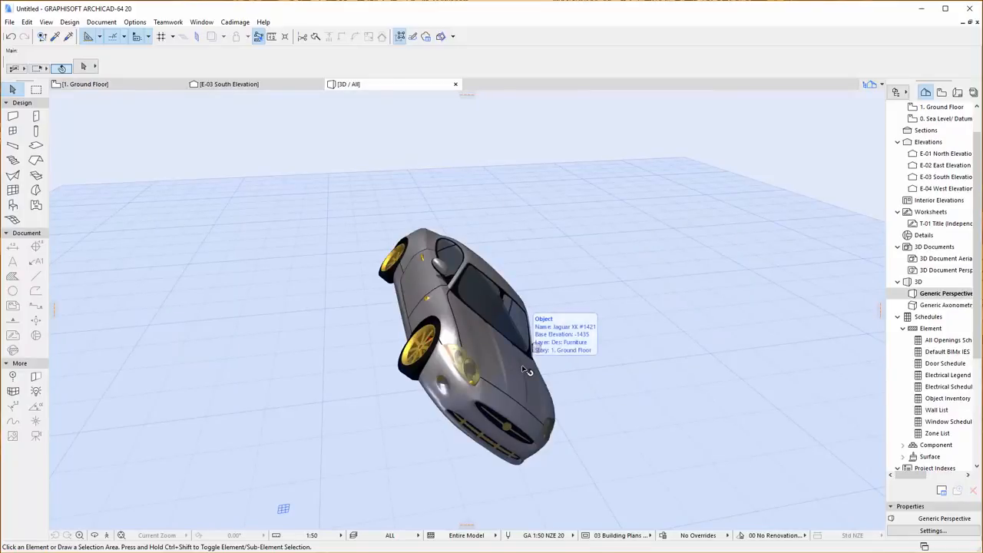
Return to the ground floor and undo the rotation so the car lies flat again
click(86, 83)
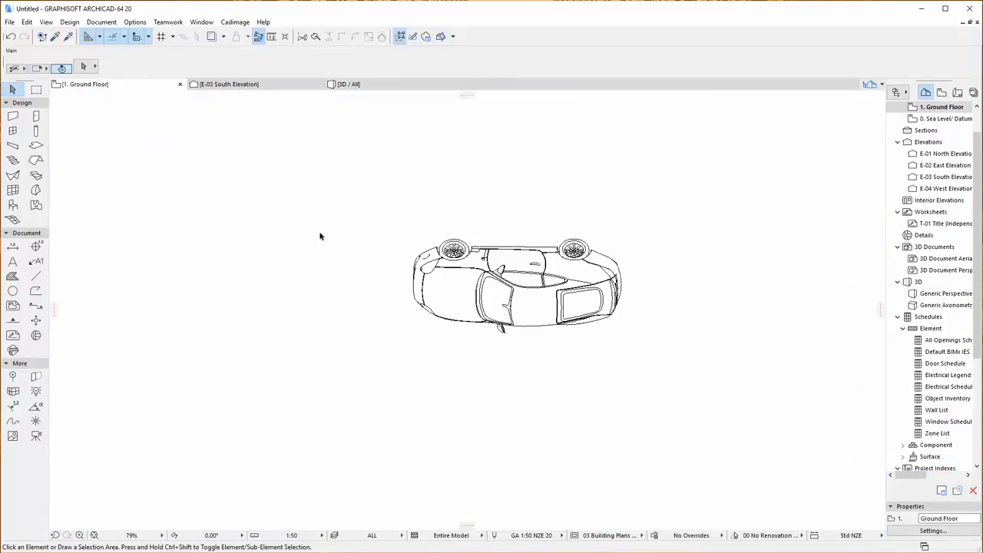
mouse_move(284, 130)
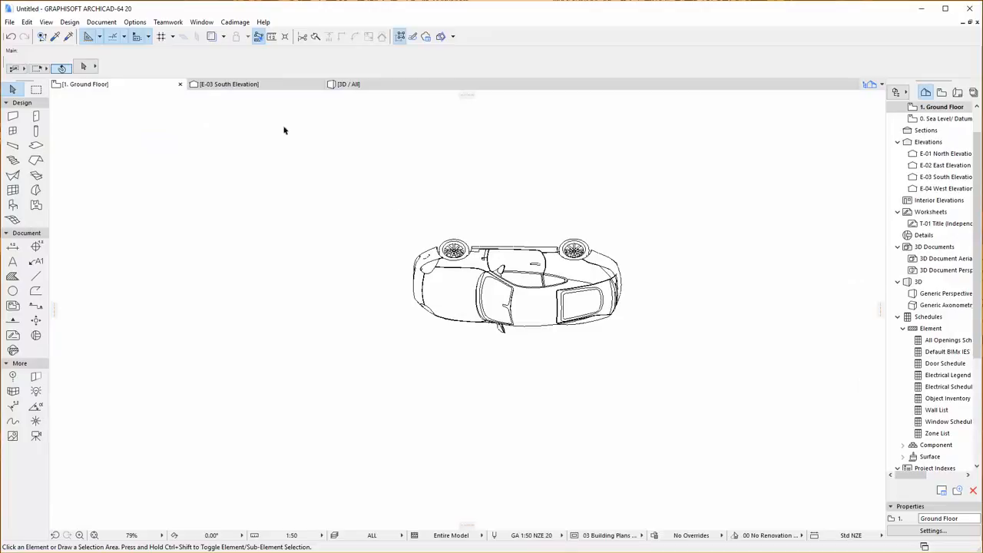
mouse_move(479, 276)
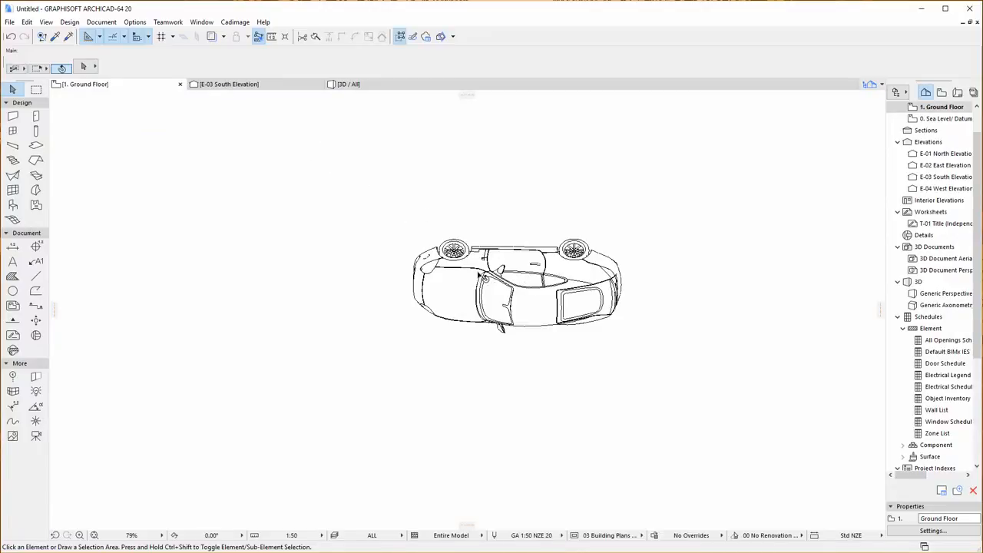
click(514, 279)
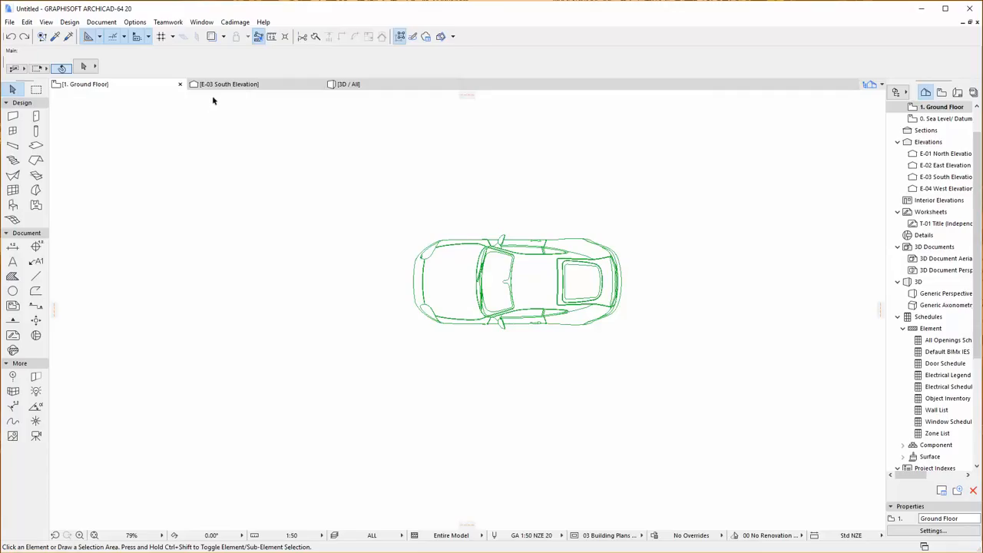
In the South Elevation, rotate the car nose-up with Cadimage Rotate about a picked axis
click(229, 83)
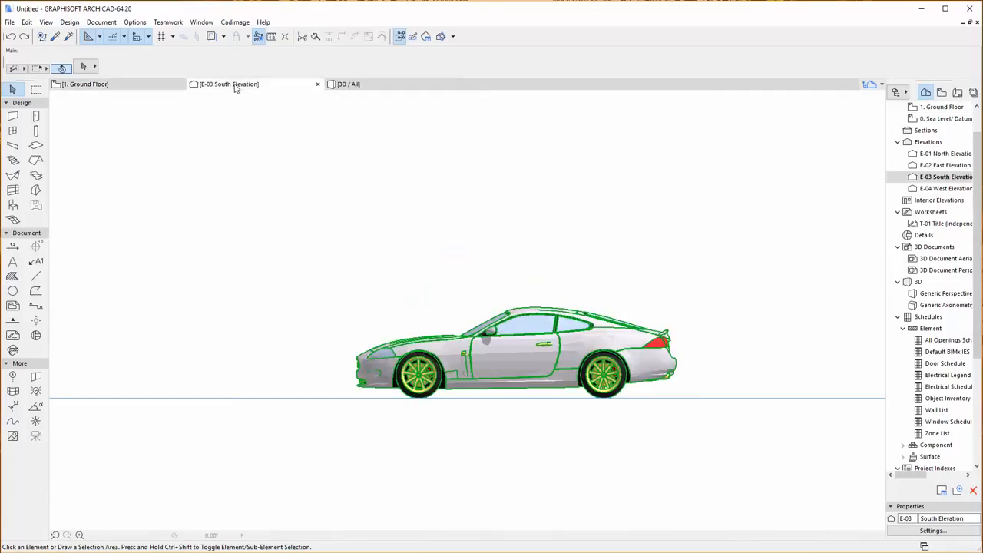
click(514, 351)
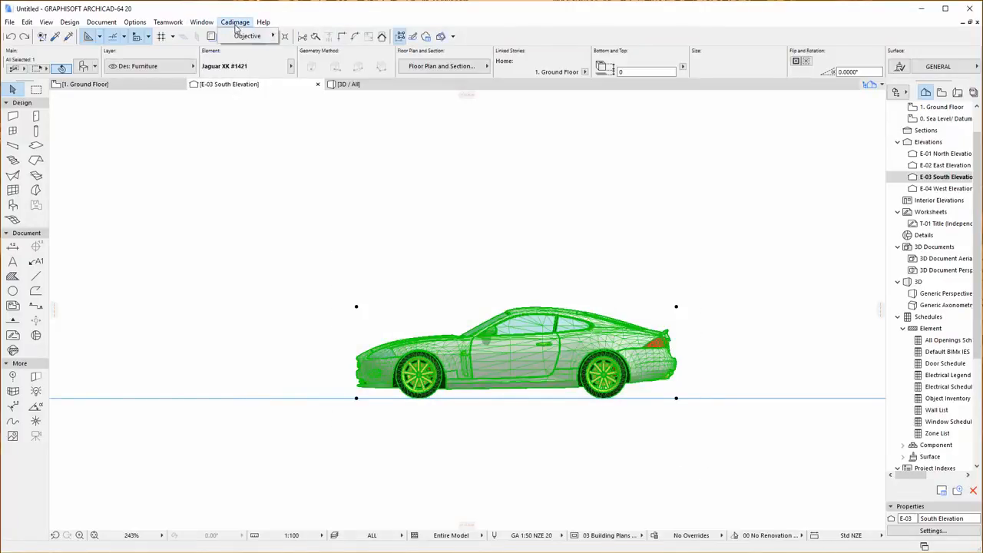
click(247, 36)
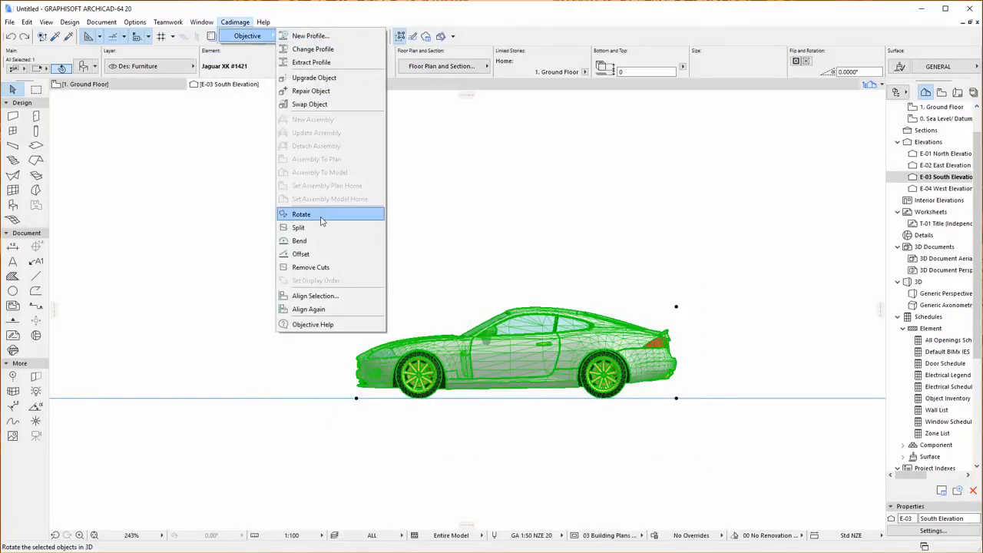
click(301, 214)
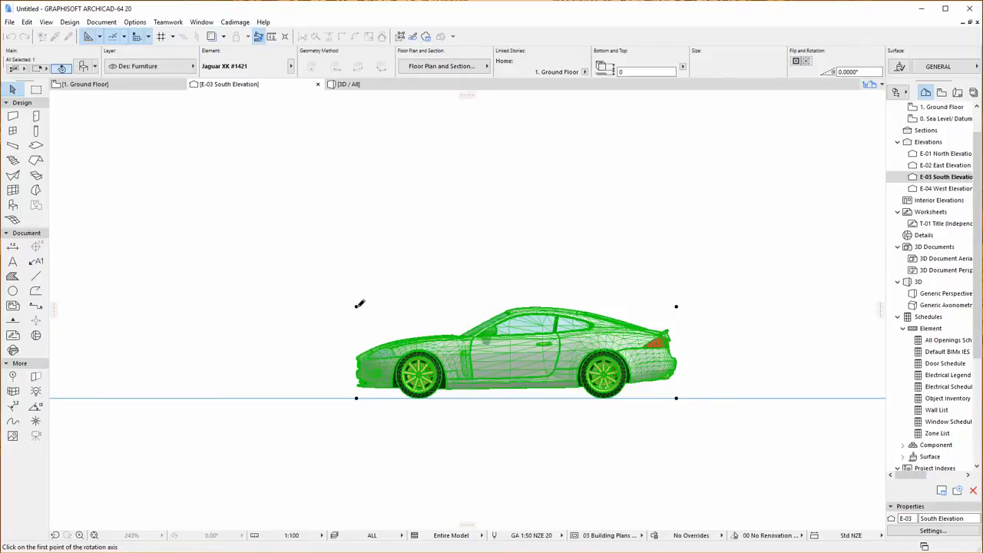
click(356, 397)
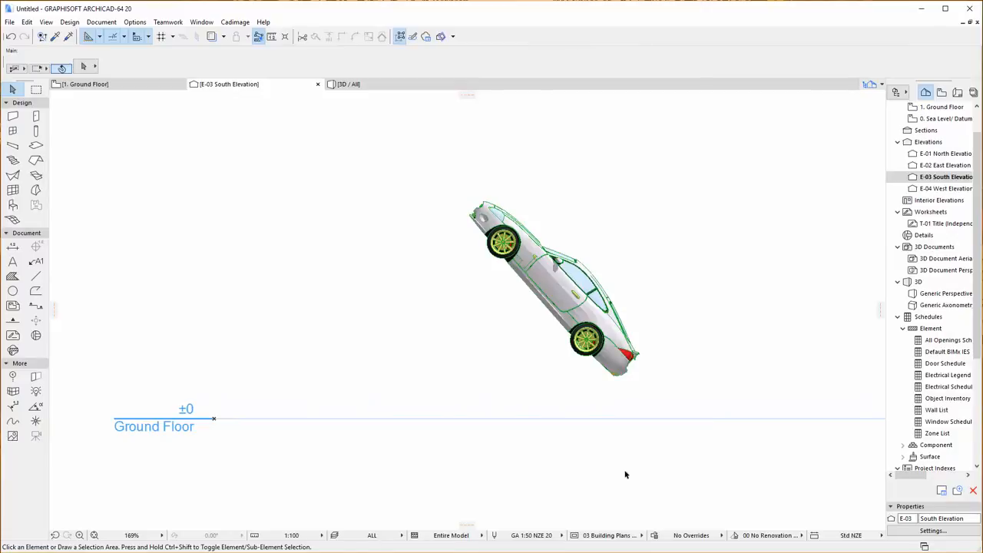
mouse_move(614, 467)
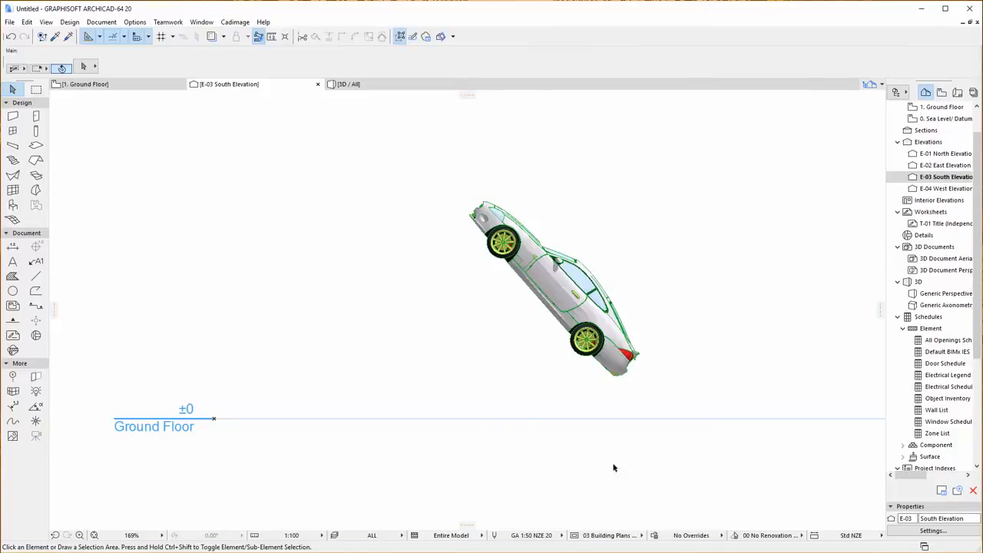
click(347, 83)
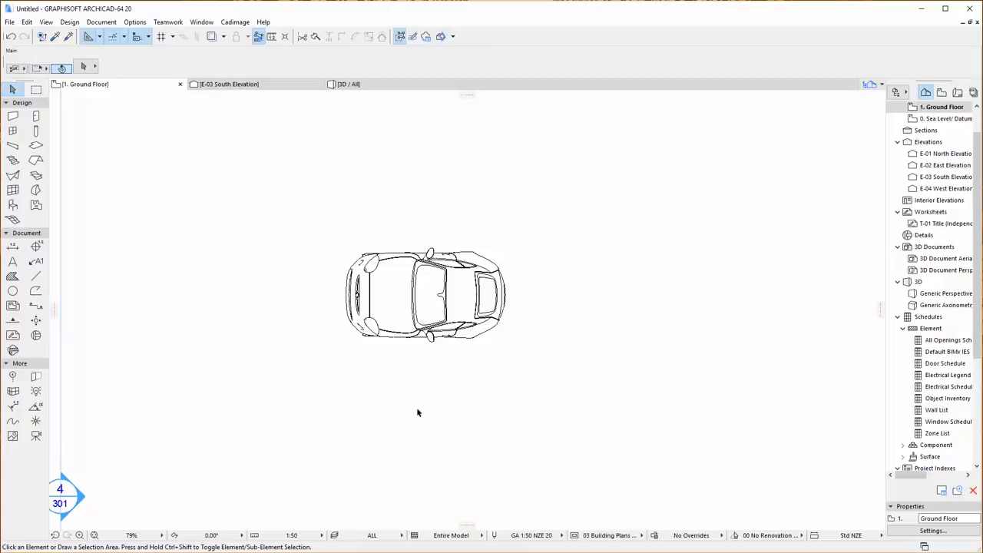
mouse_move(443, 391)
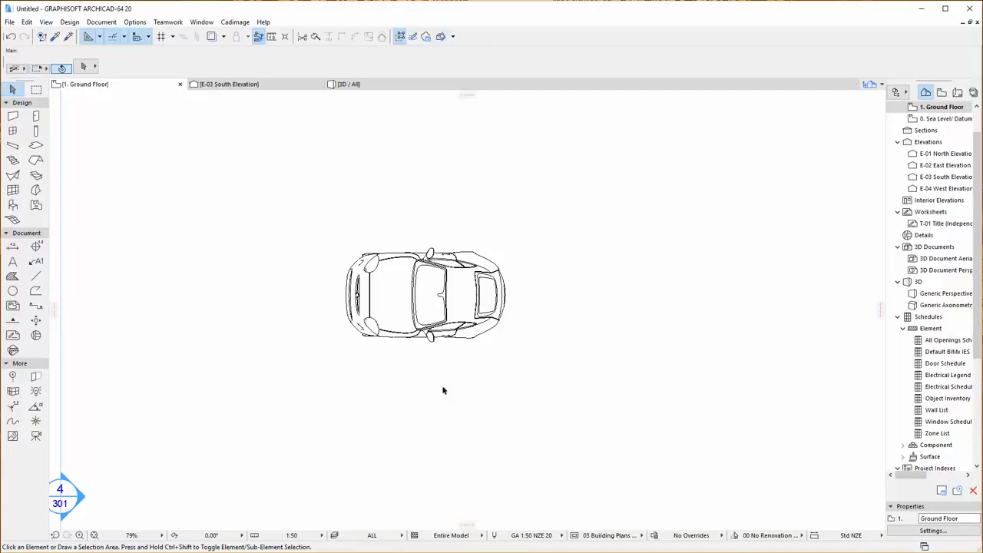
mouse_move(261, 135)
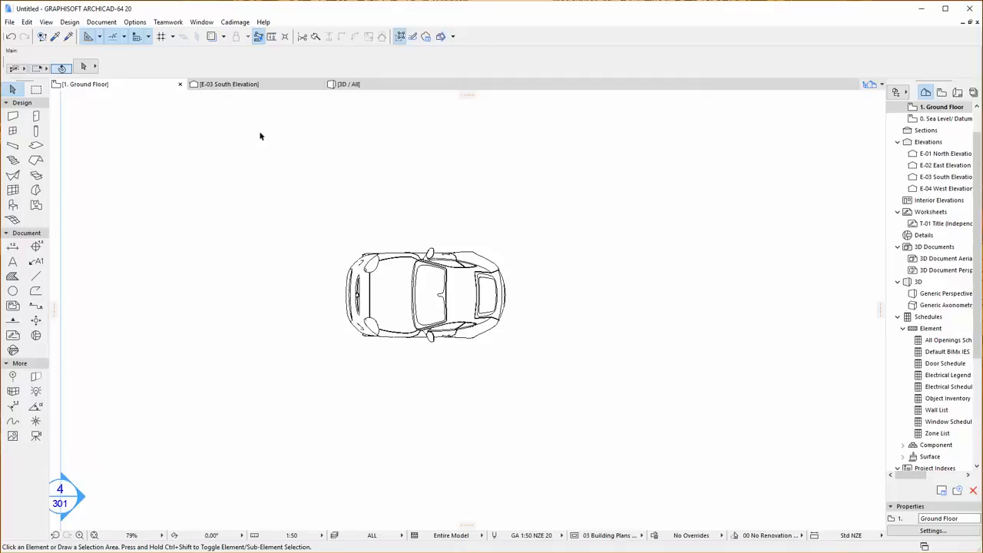
mouse_move(234, 152)
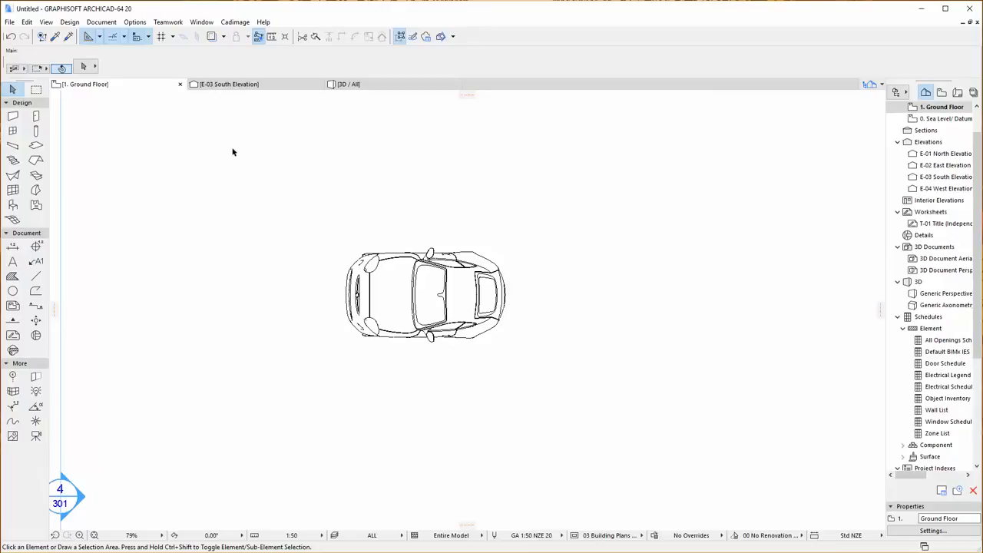
mouse_move(248, 169)
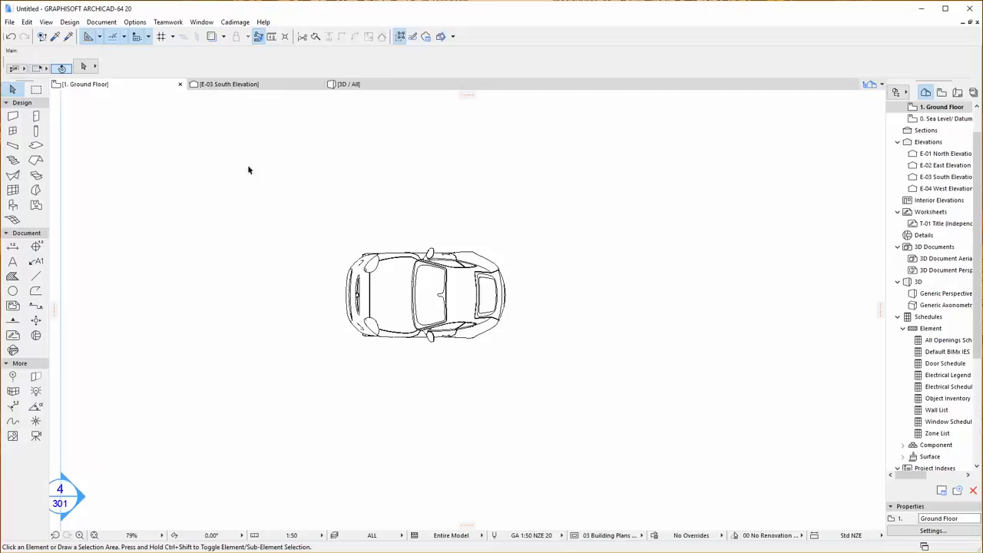
mouse_move(324, 300)
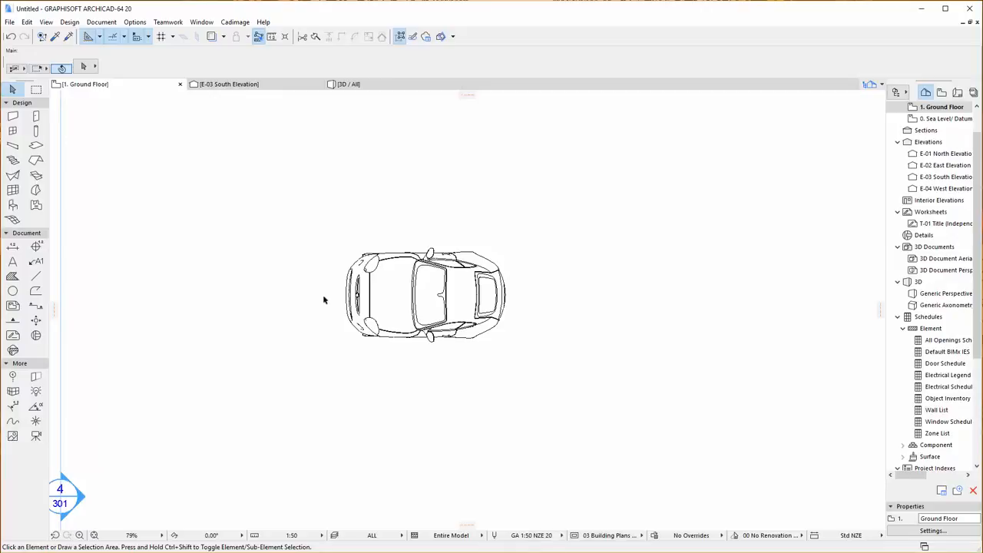
mouse_move(321, 218)
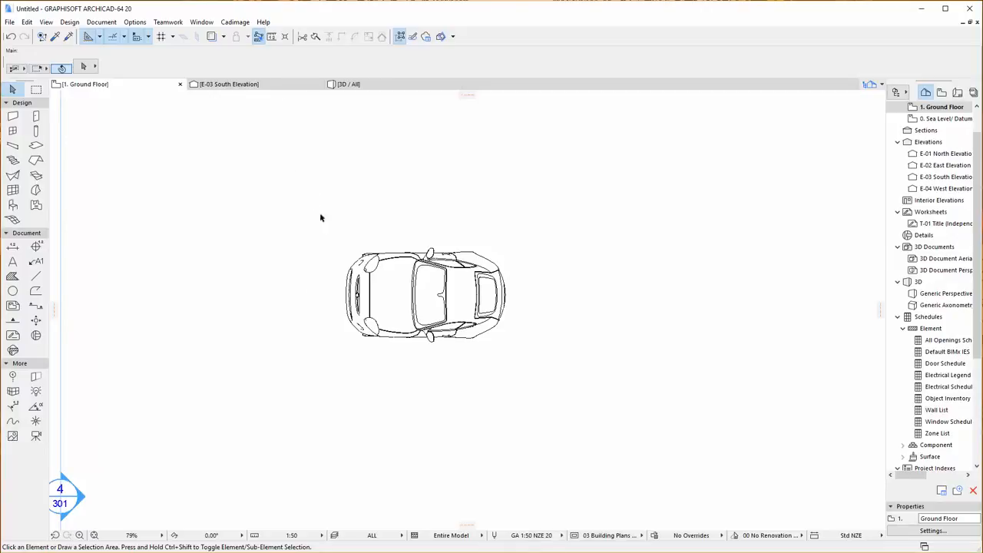
Set the selected car's Body Colour surface to Paint - Bordeaux in Object Selection Settings
click(424, 294)
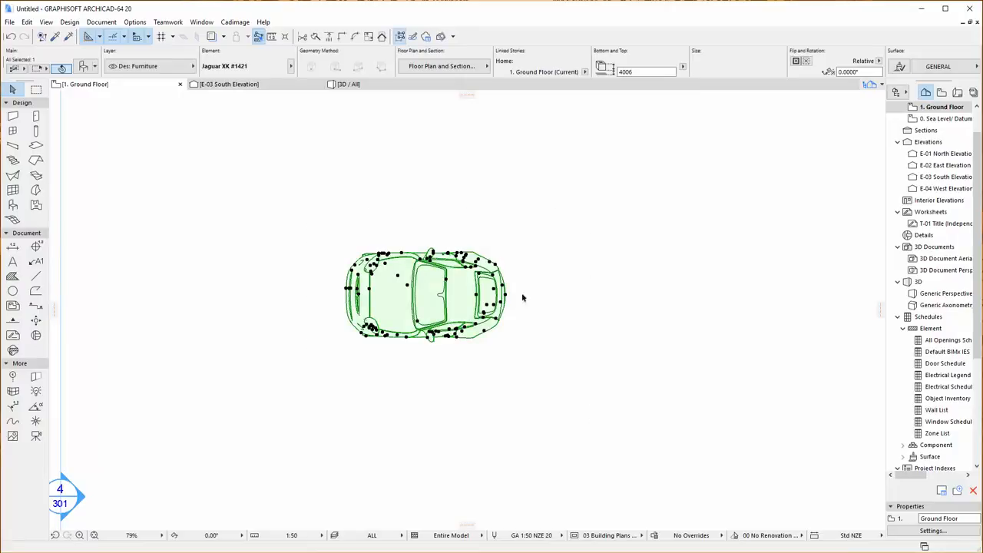
mouse_move(223, 66)
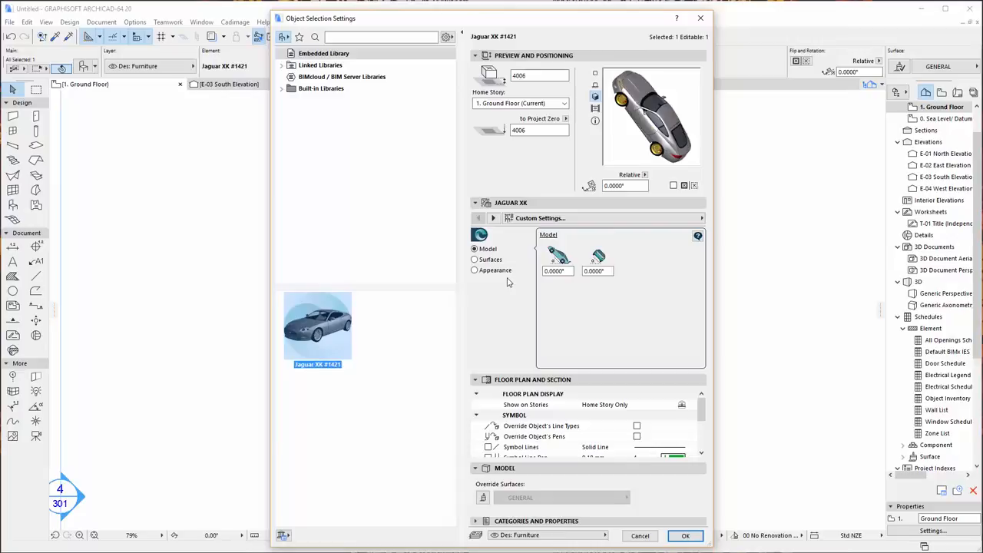
mouse_move(484, 269)
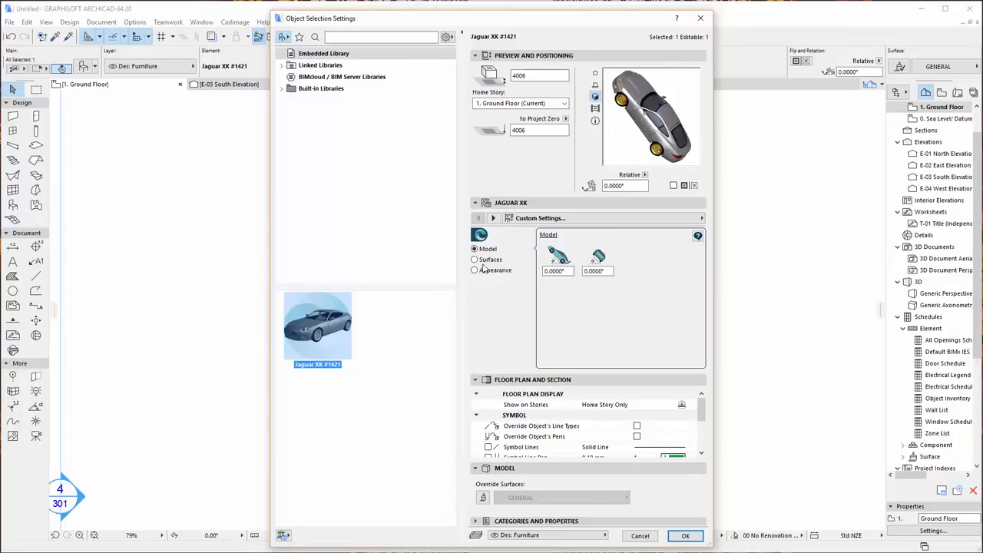
click(474, 258)
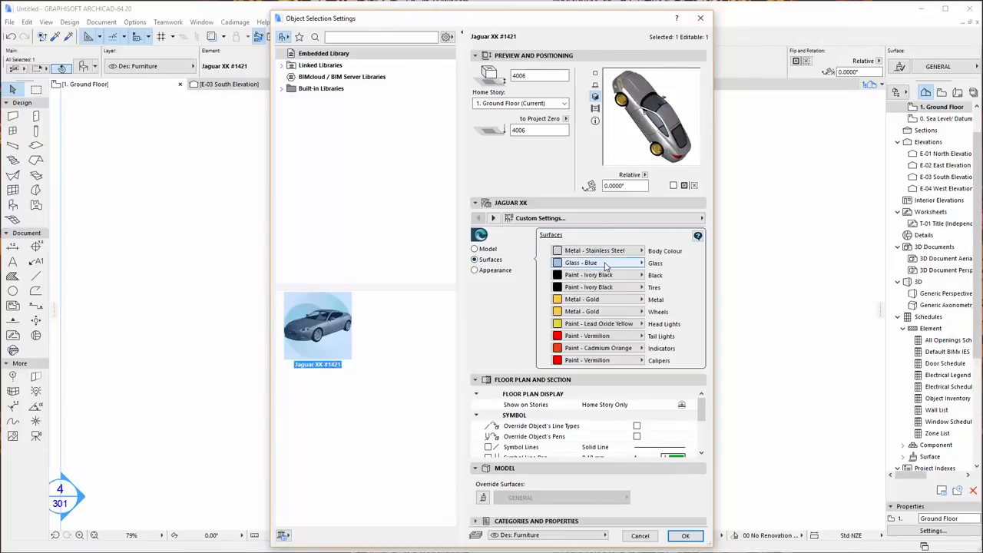
click(596, 251)
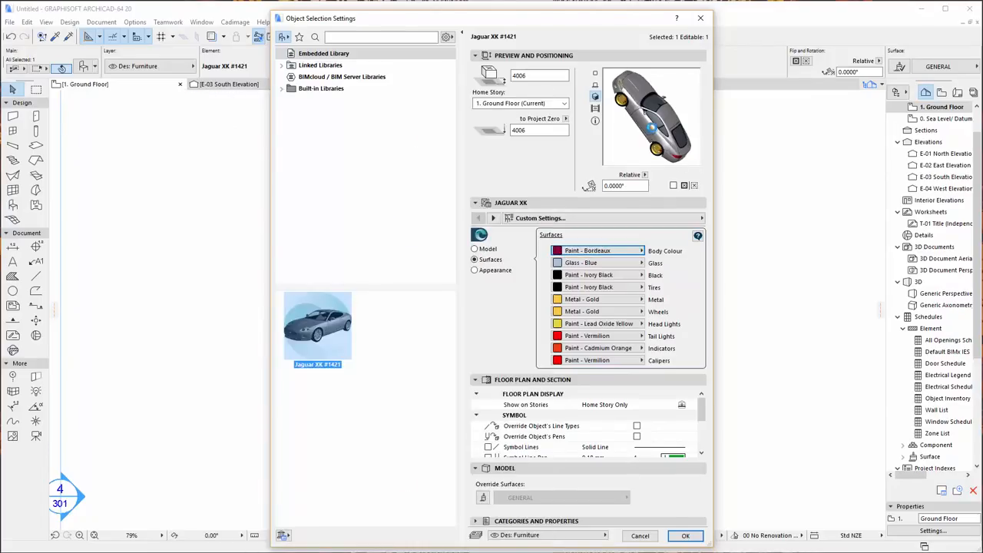
click(685, 534)
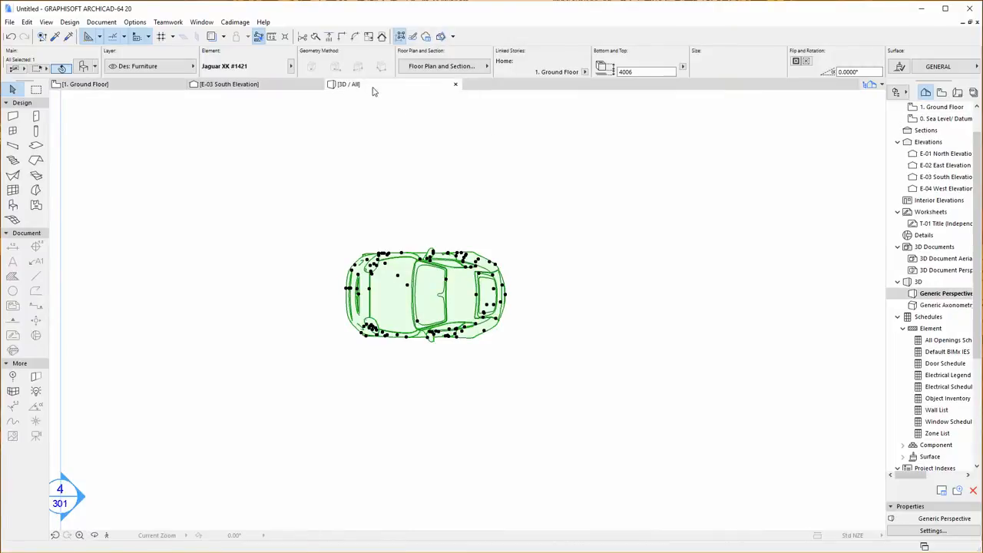
Show the Bordeaux car in the 3D window
click(357, 83)
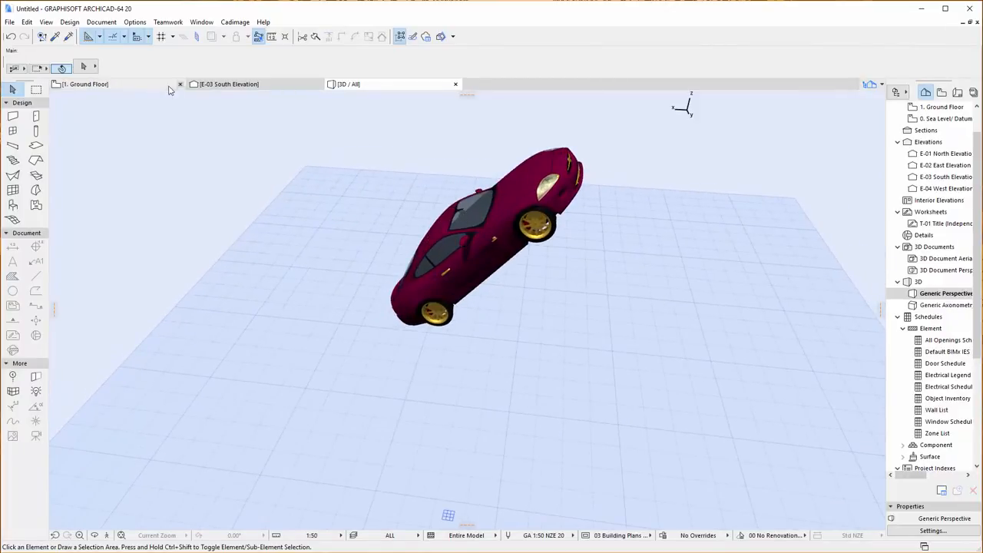
mouse_move(120, 87)
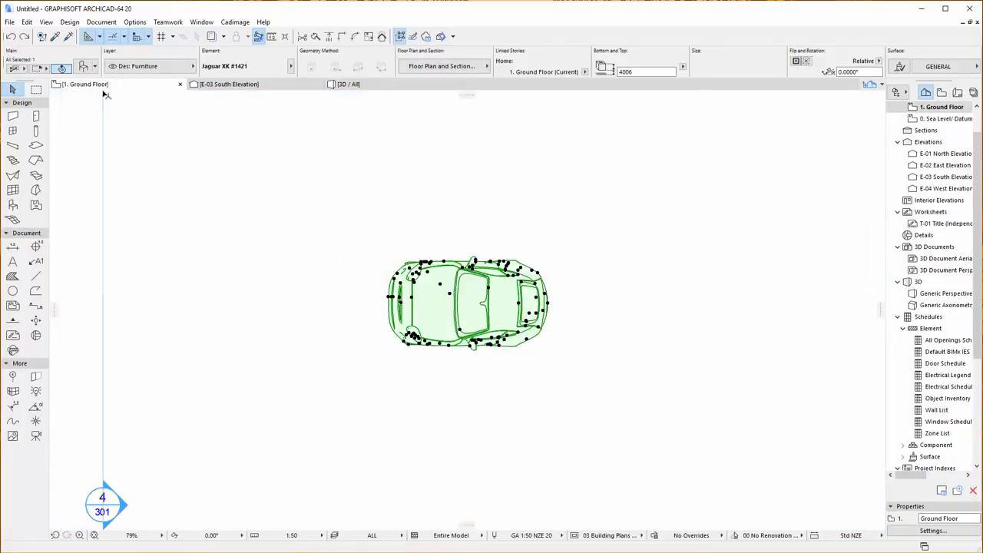
mouse_move(282, 243)
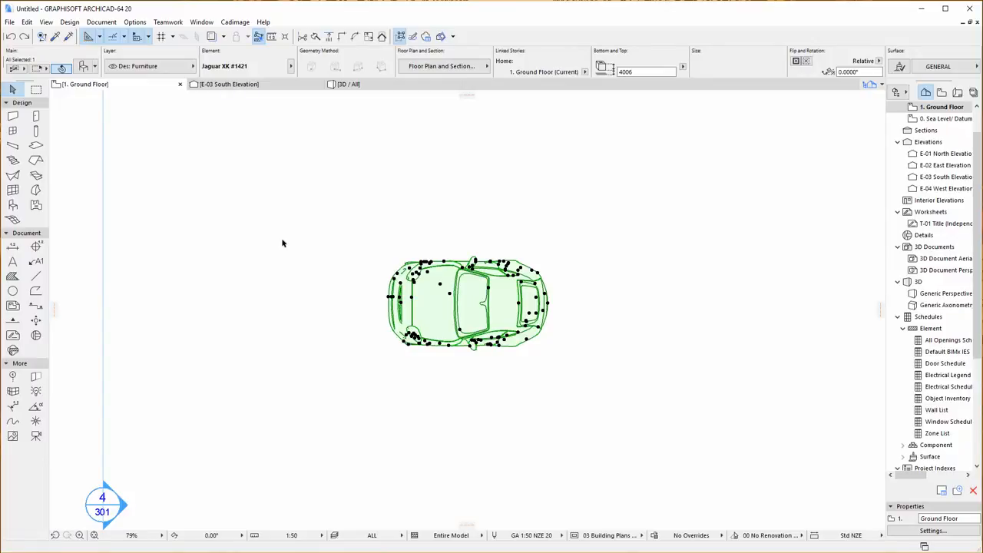
Split the selected car with Cadimage Objective Split along a line across its windscreen
click(485, 304)
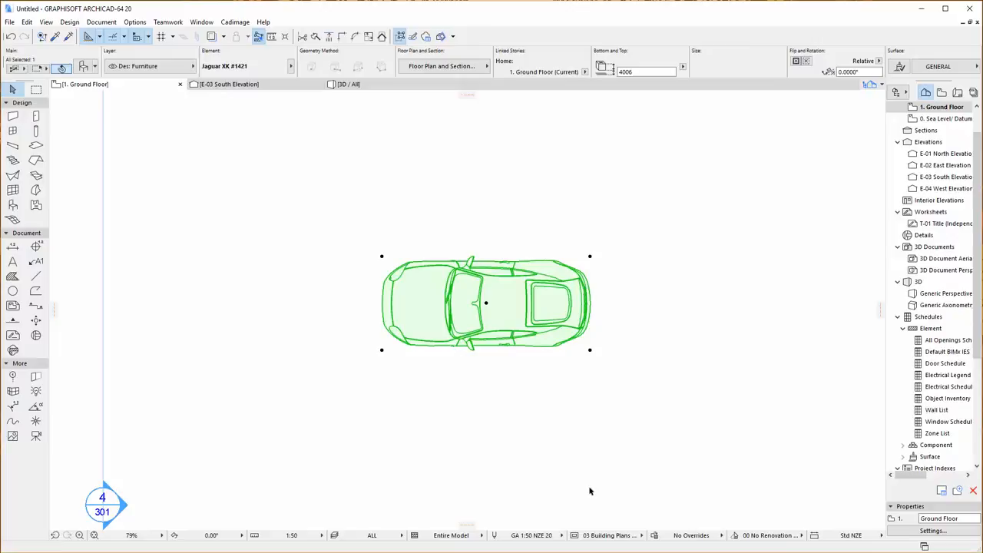
mouse_move(571, 485)
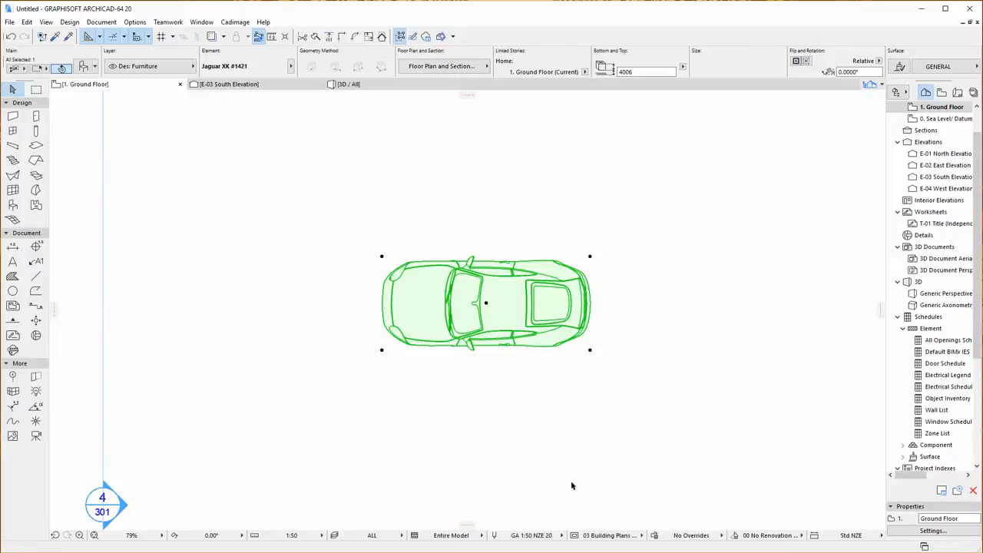
mouse_move(335, 226)
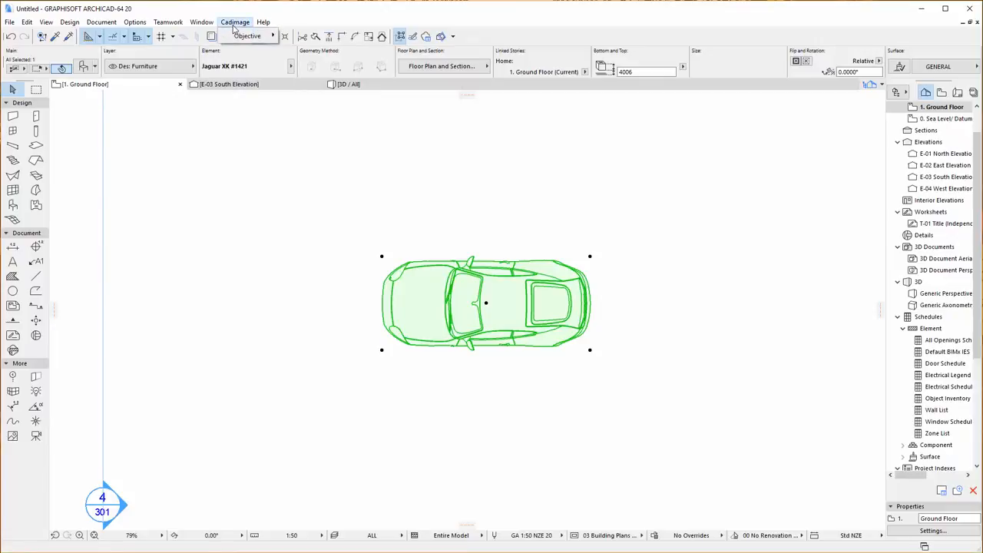
click(247, 37)
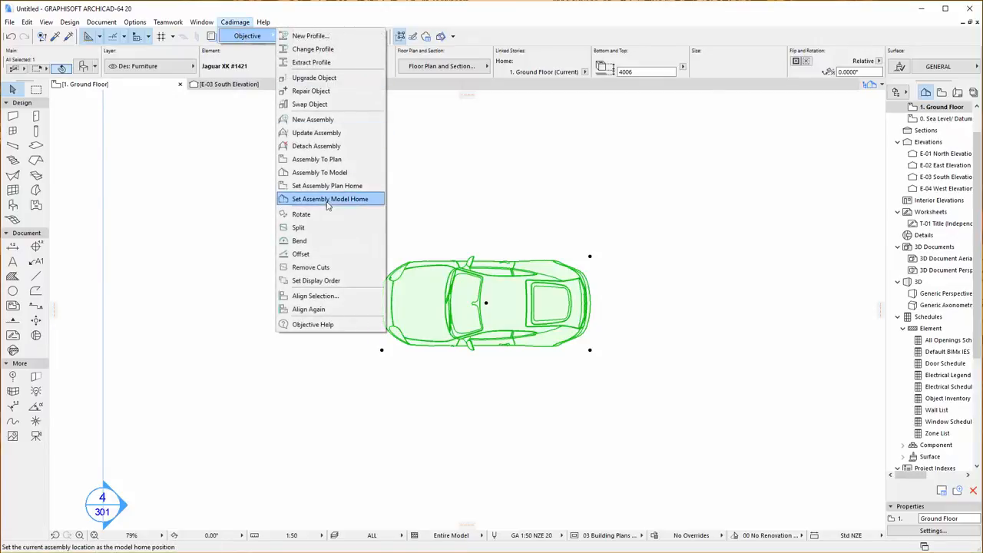
mouse_move(300, 227)
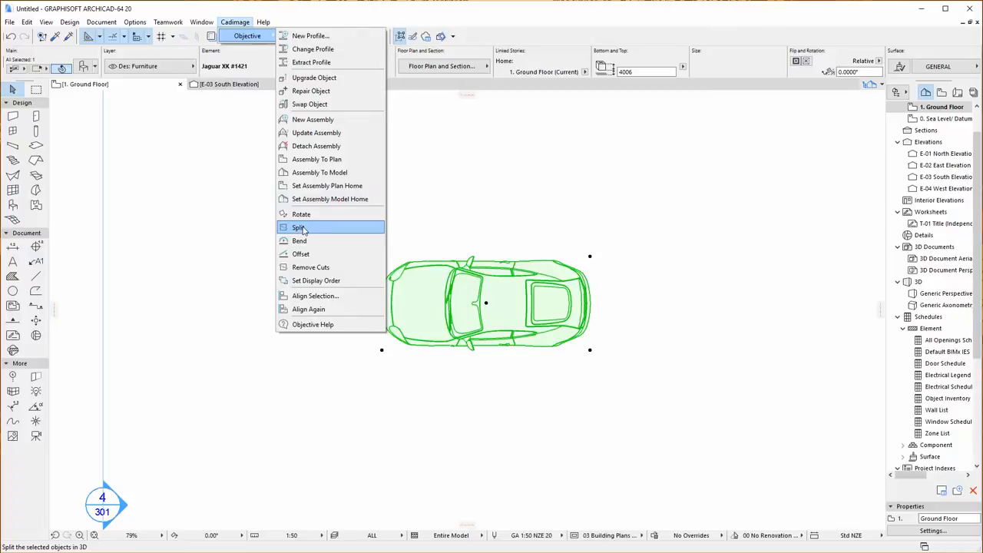
click(298, 228)
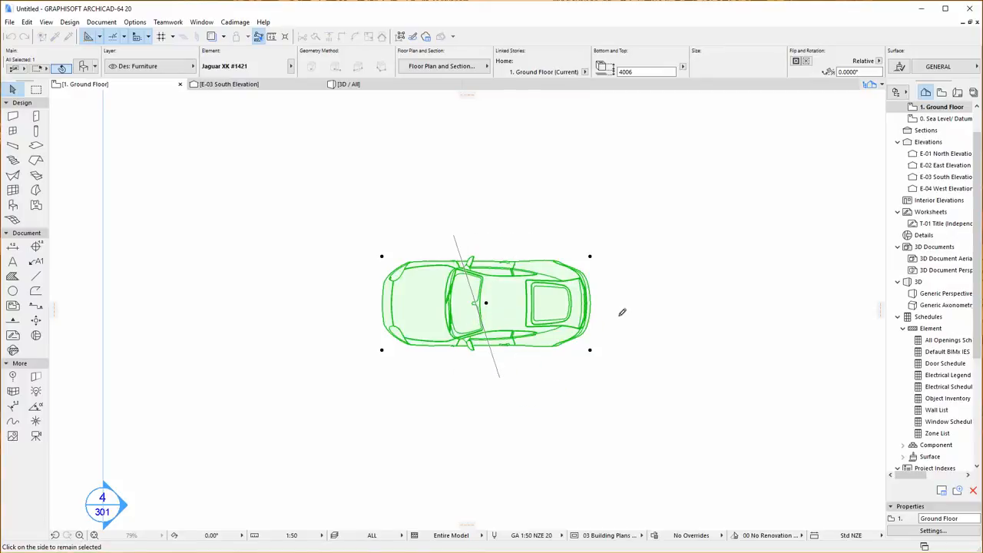
mouse_move(328, 353)
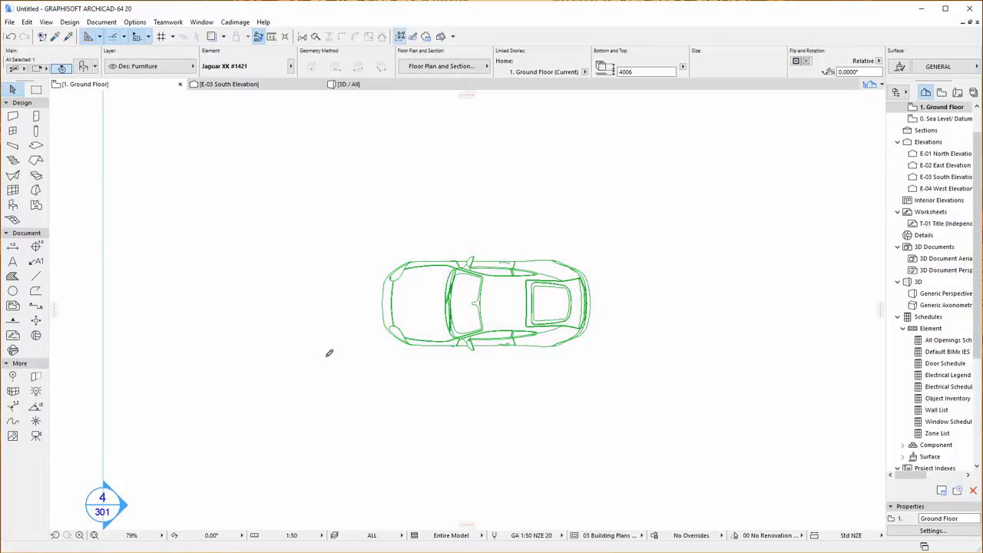
click(414, 307)
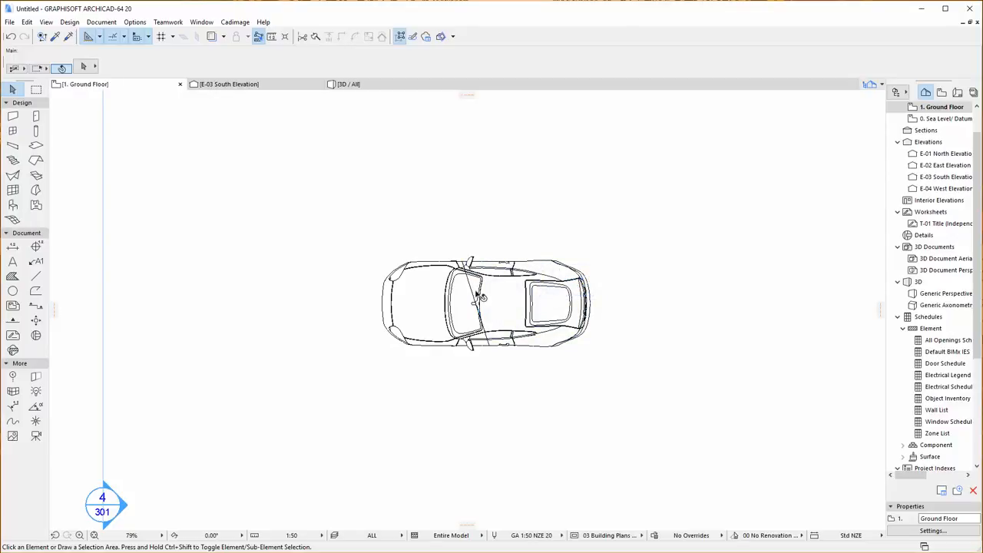
Open the Generic Perspective, orbit around the two car pieces and select the front piece
click(430, 300)
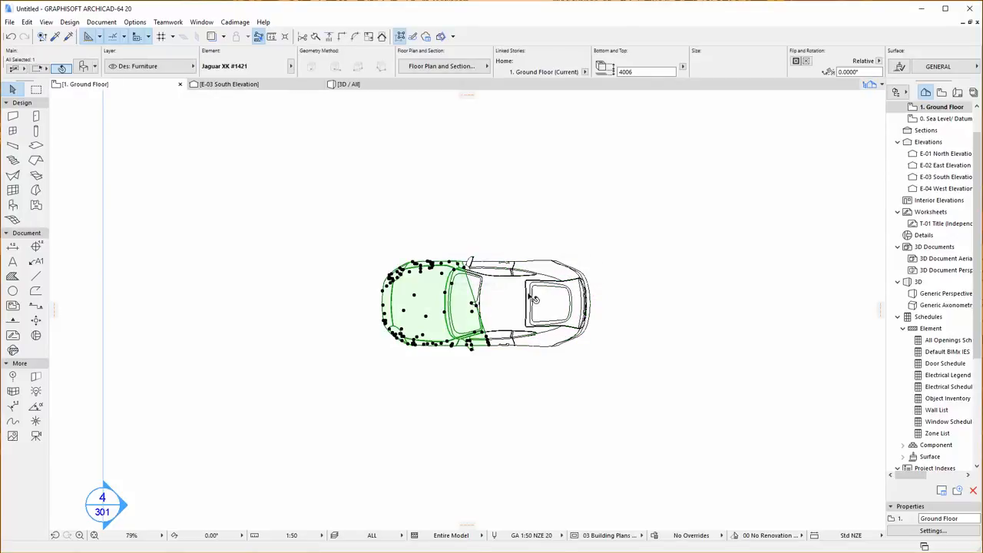
click(483, 213)
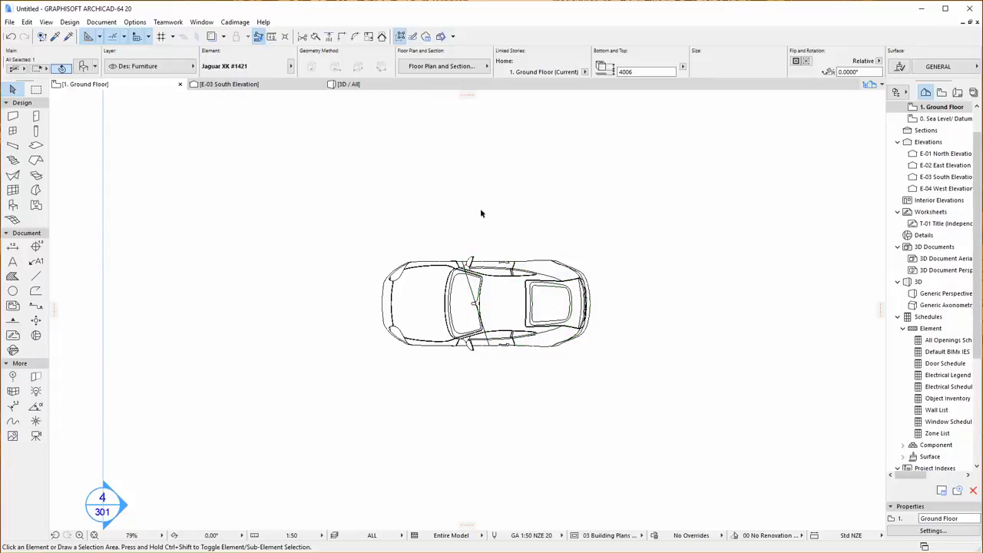
double_click(946, 292)
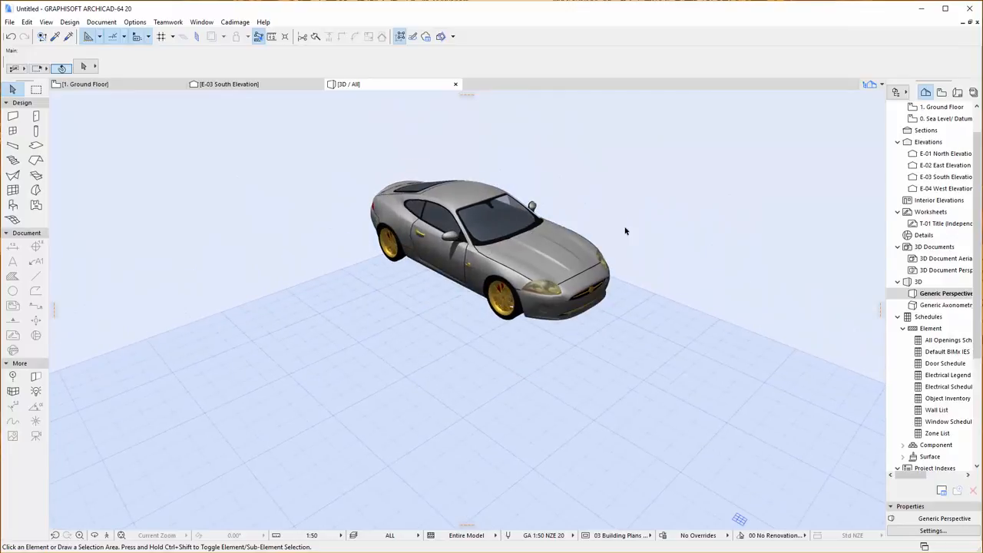
click(483, 246)
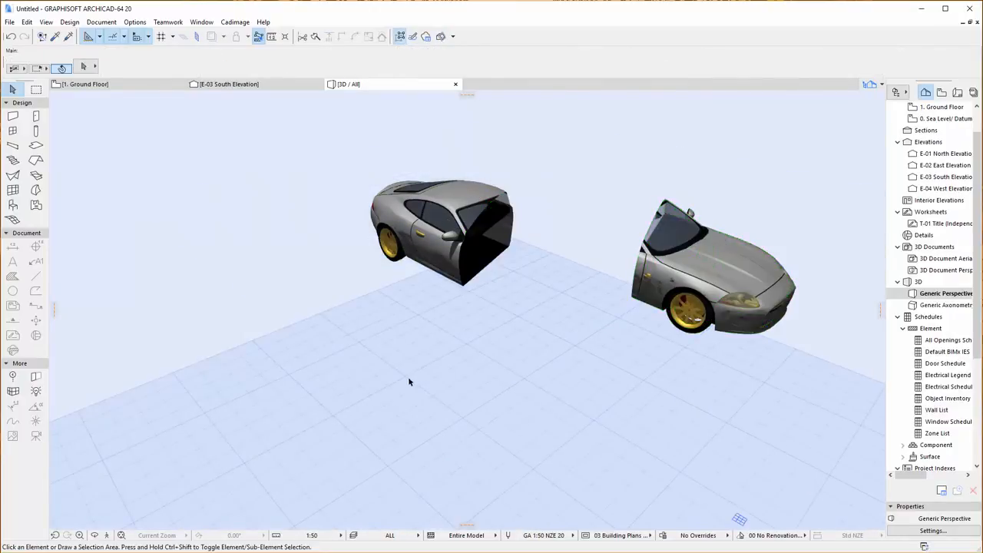
drag(408, 380, 715, 351)
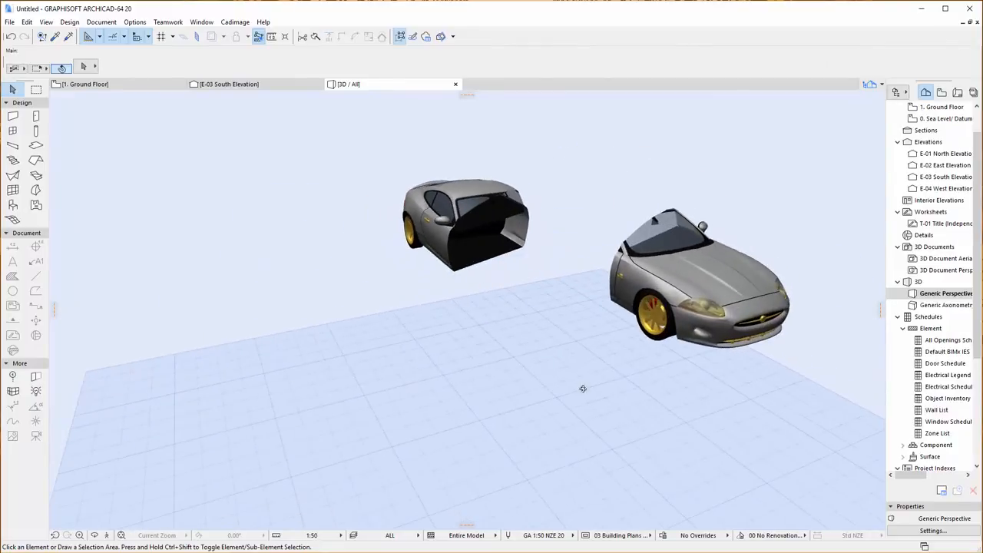
drag(582, 387, 756, 422)
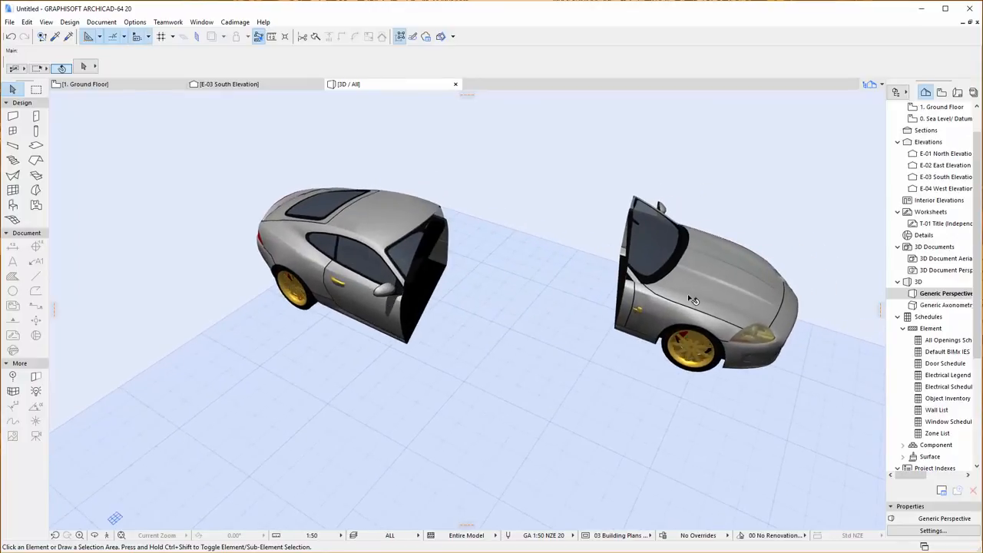
click(704, 299)
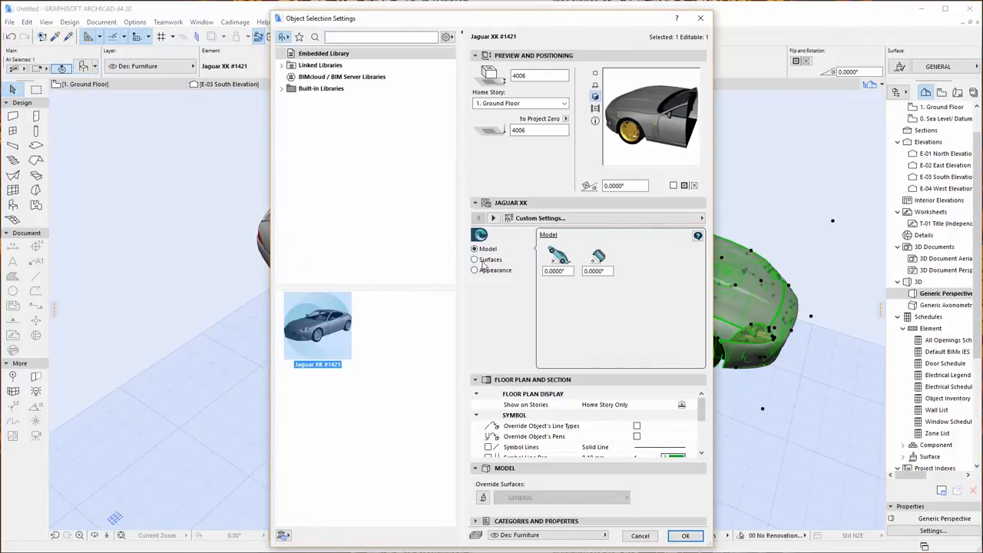
Apply yellow surfaces to the front piece, check it in 3D and return to the floor plan
click(474, 259)
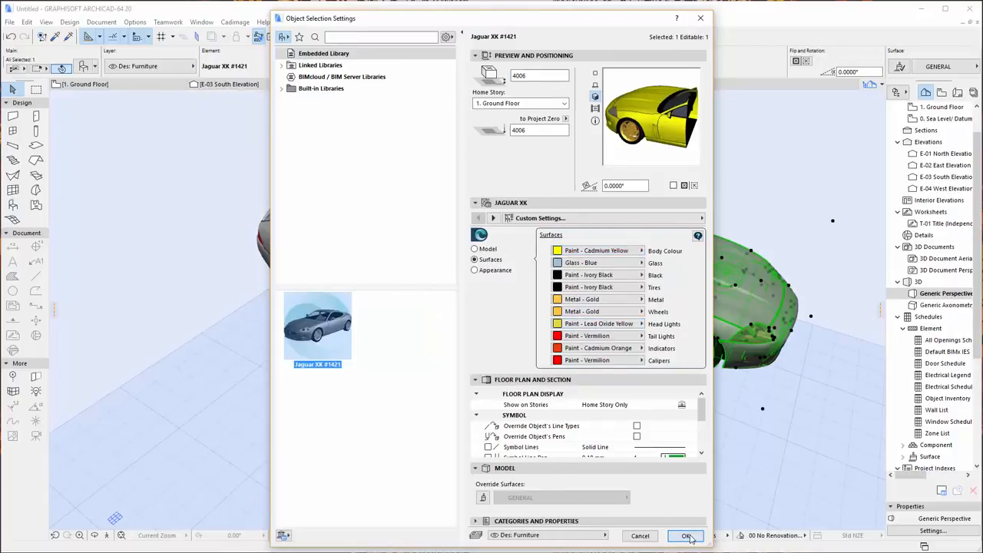
click(685, 534)
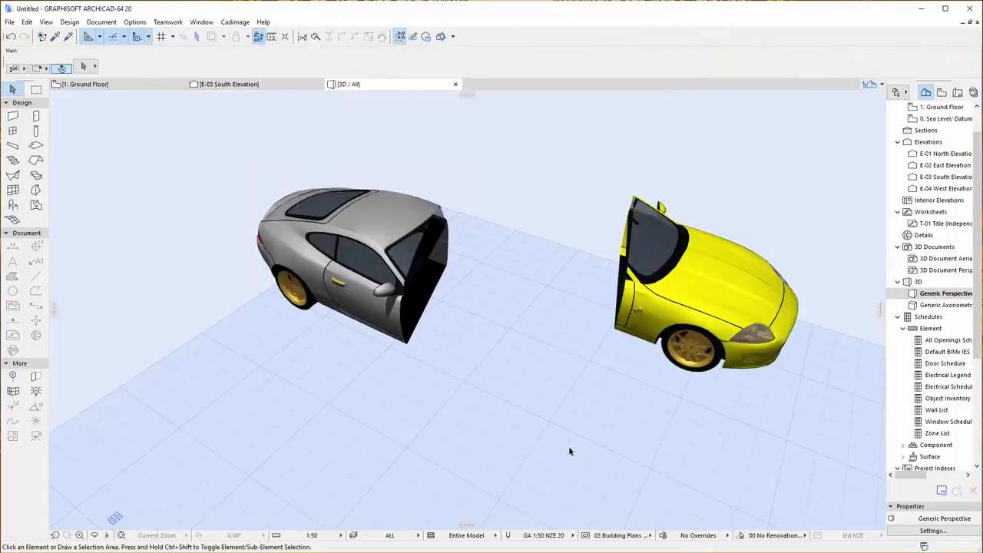
mouse_move(634, 458)
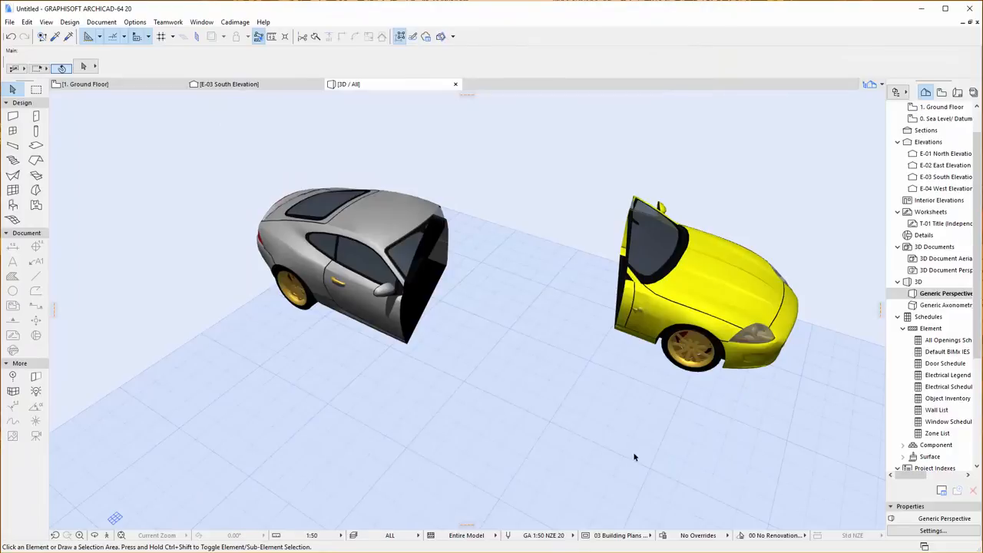
drag(635, 457, 561, 424)
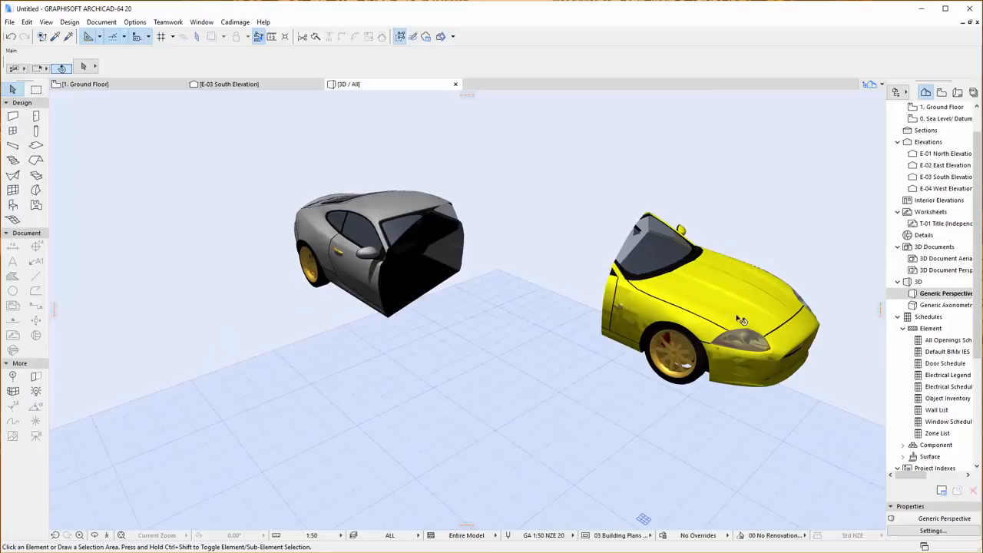
mouse_move(335, 238)
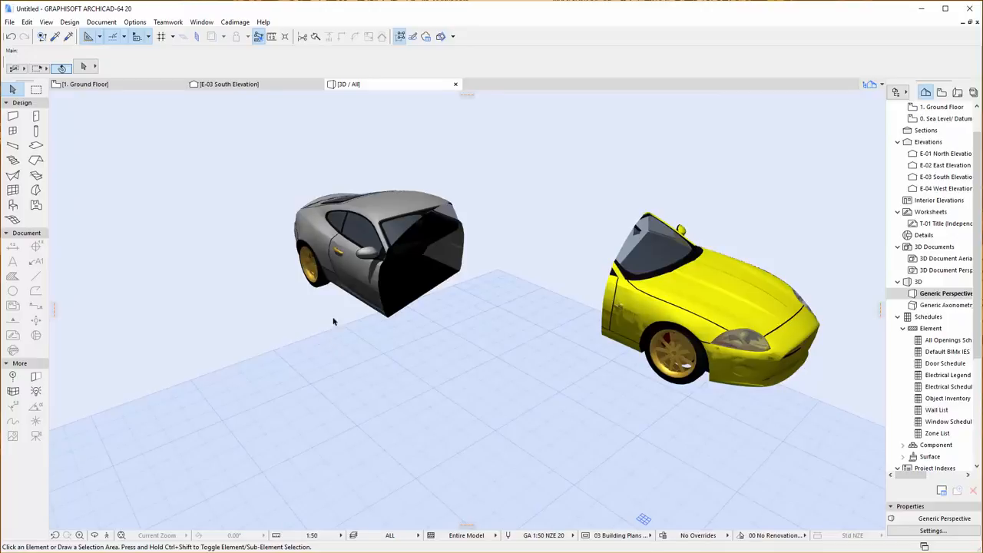
mouse_move(562, 307)
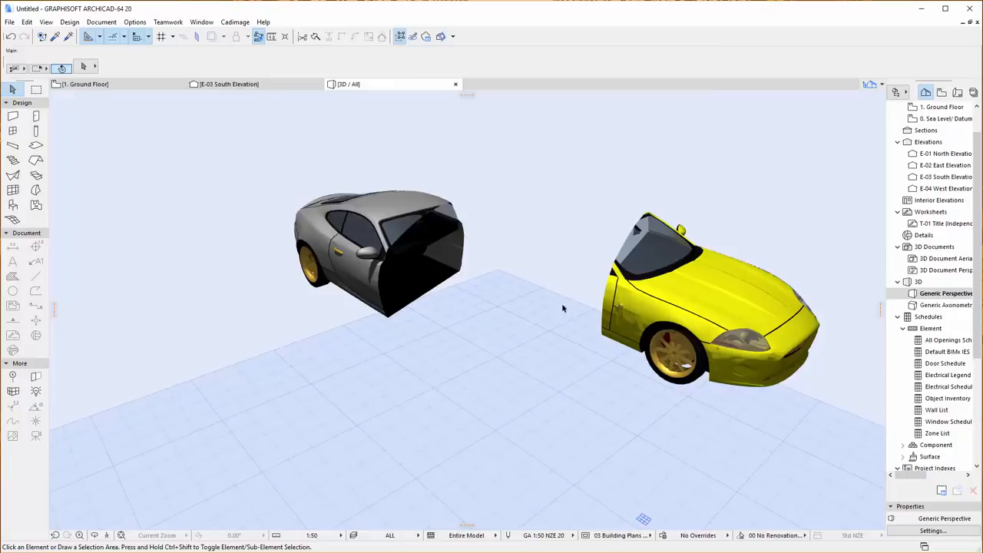
mouse_move(568, 322)
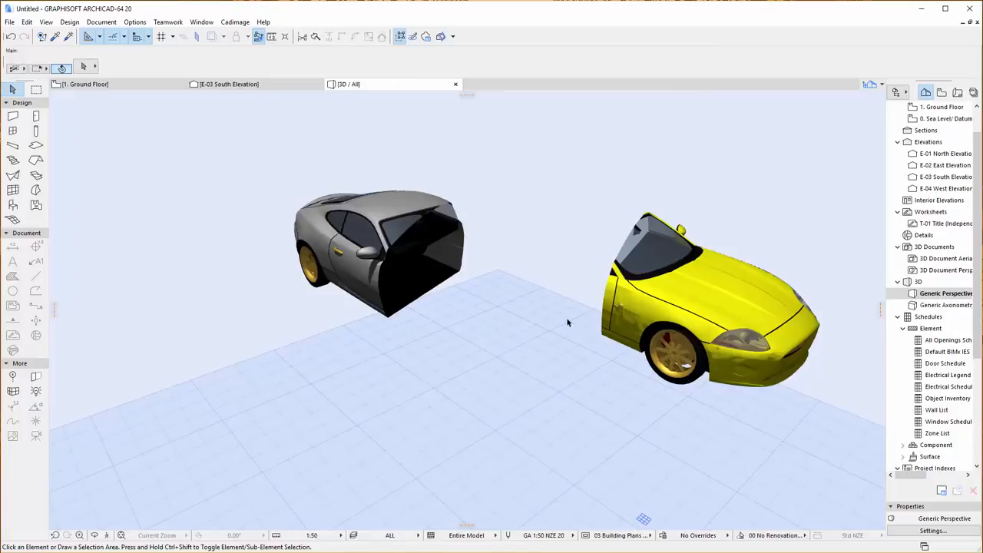
mouse_move(439, 269)
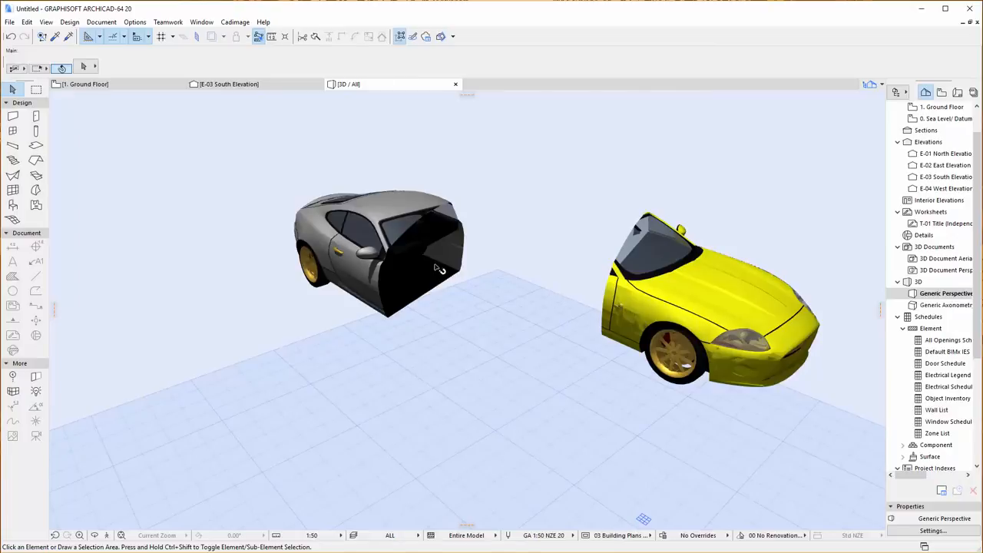
click(80, 83)
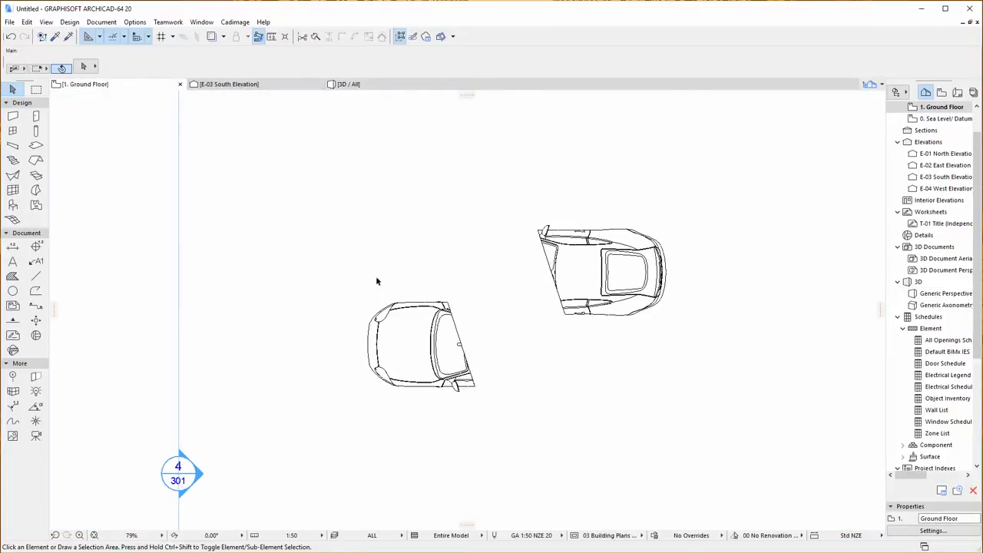
Remove Cuts from the grey rear piece so it becomes a whole Jaguar again
click(602, 274)
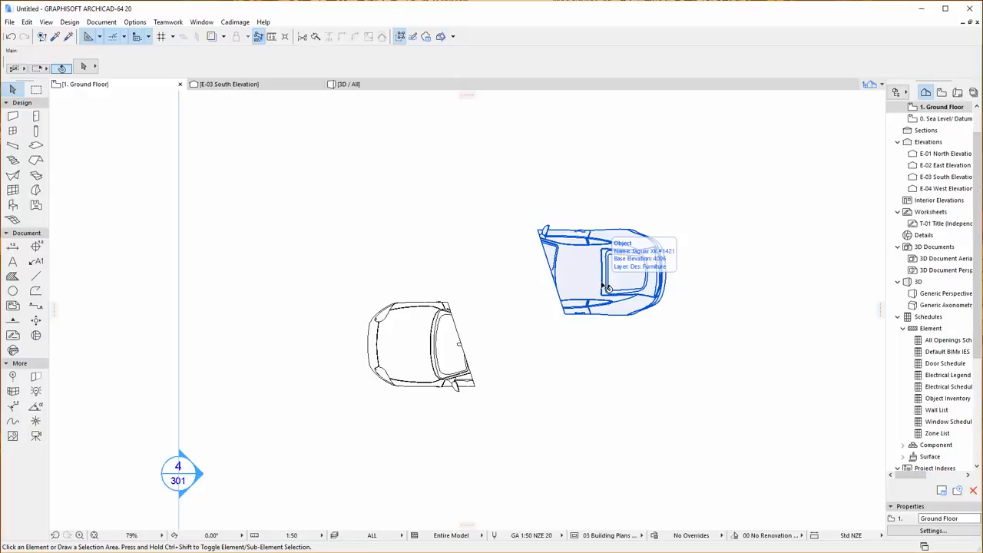
click(421, 229)
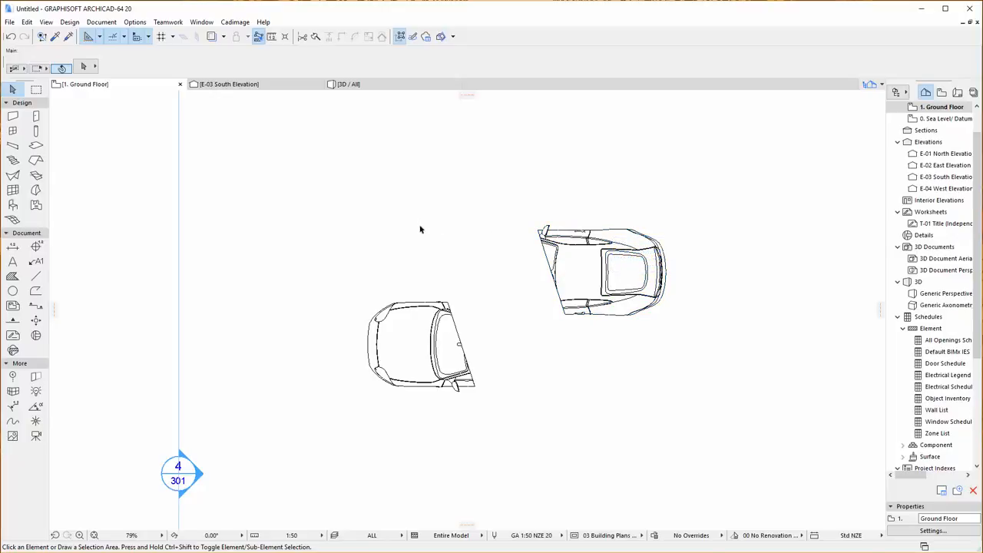
click(602, 273)
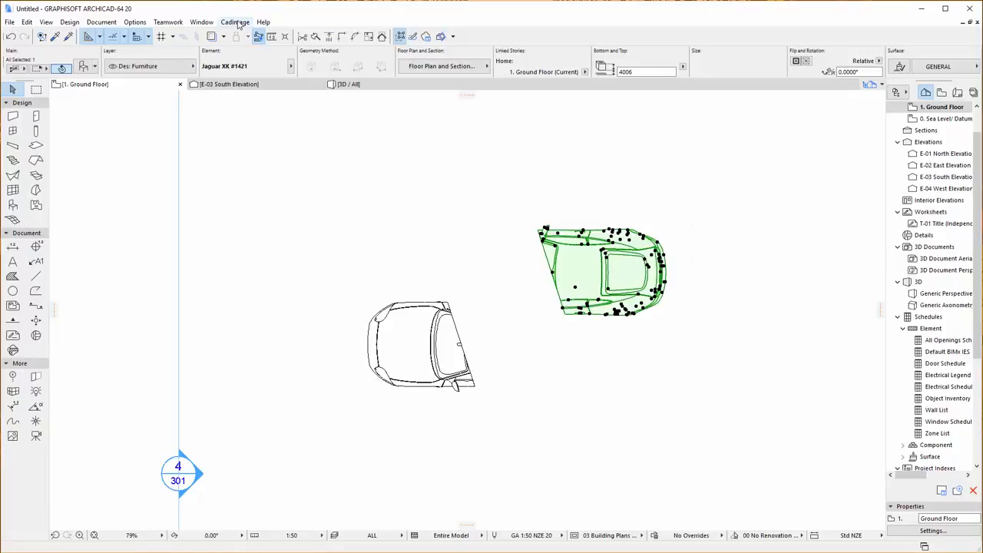
click(235, 21)
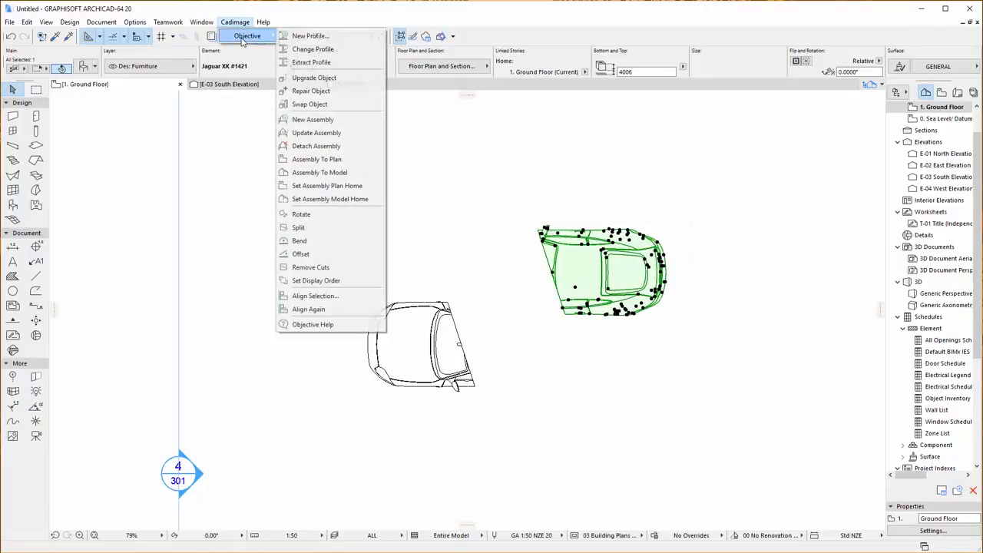
mouse_move(310, 267)
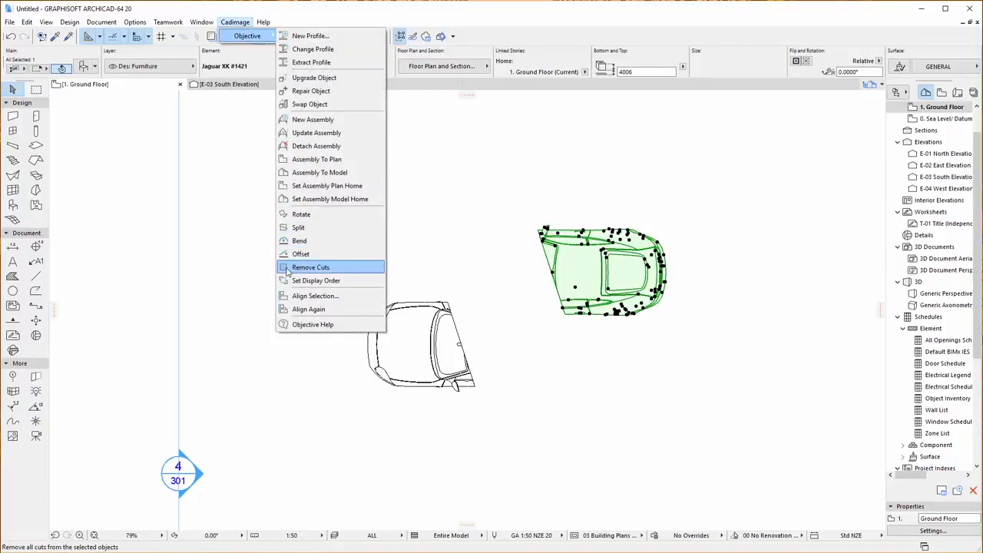
click(311, 268)
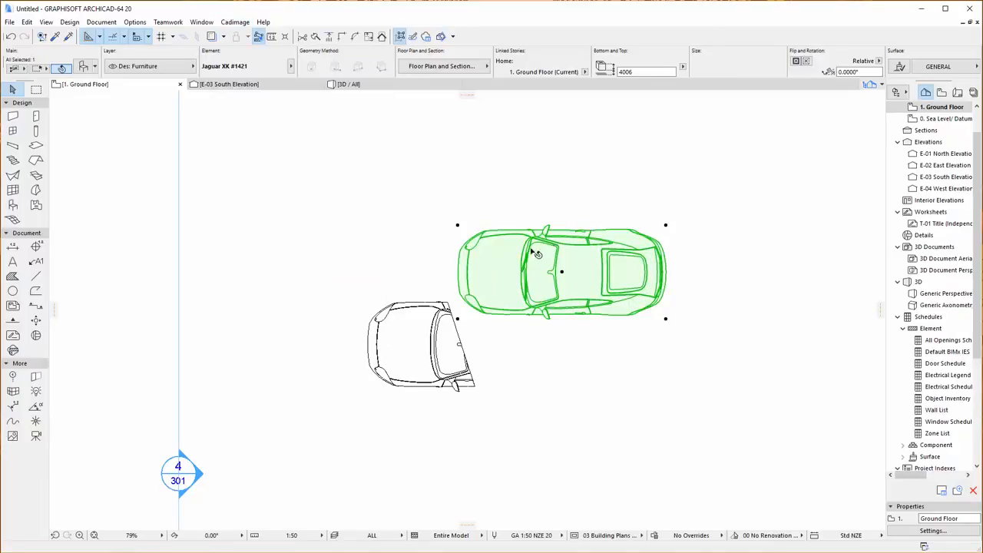
Switch between the 3D view and floor plan to check the restored car beside the yellow piece
click(347, 83)
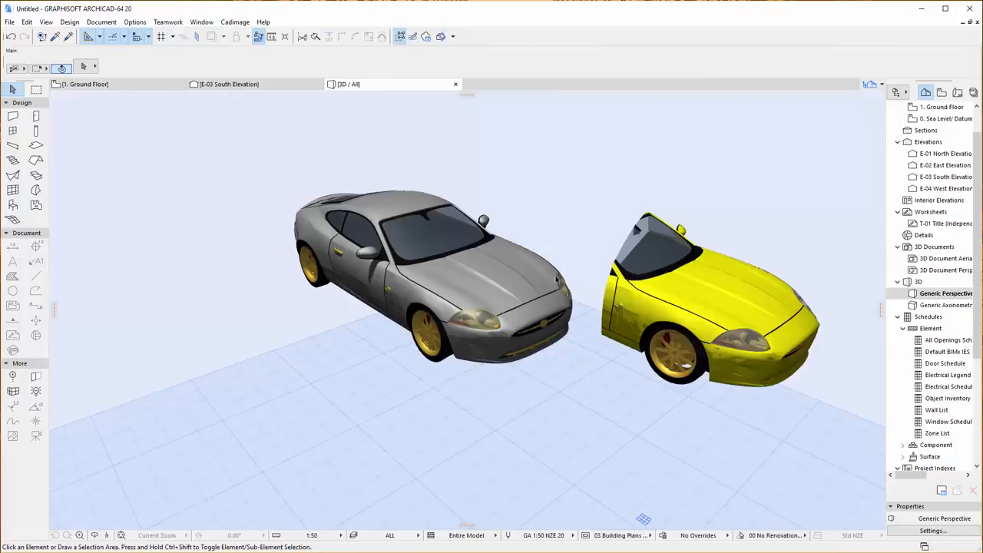
mouse_move(152, 101)
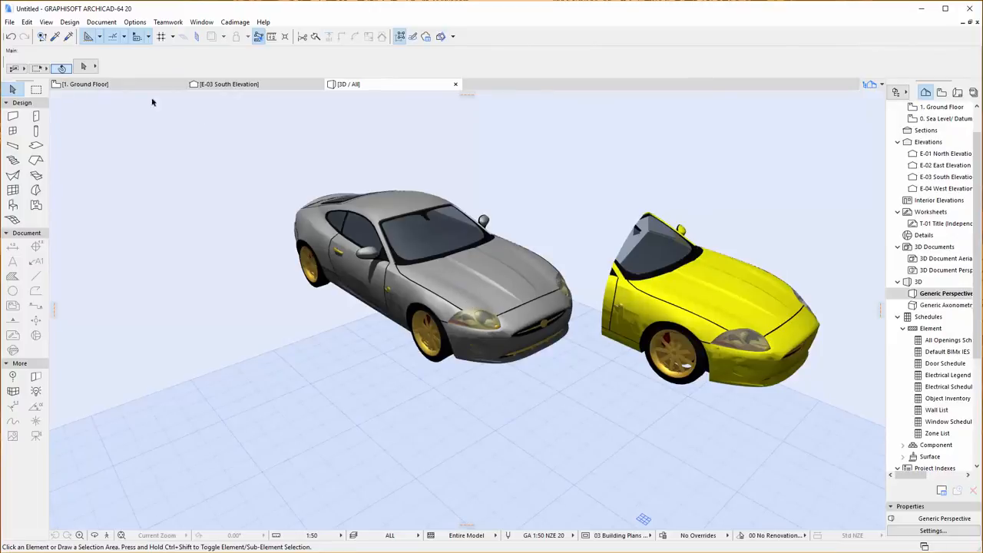
click(85, 83)
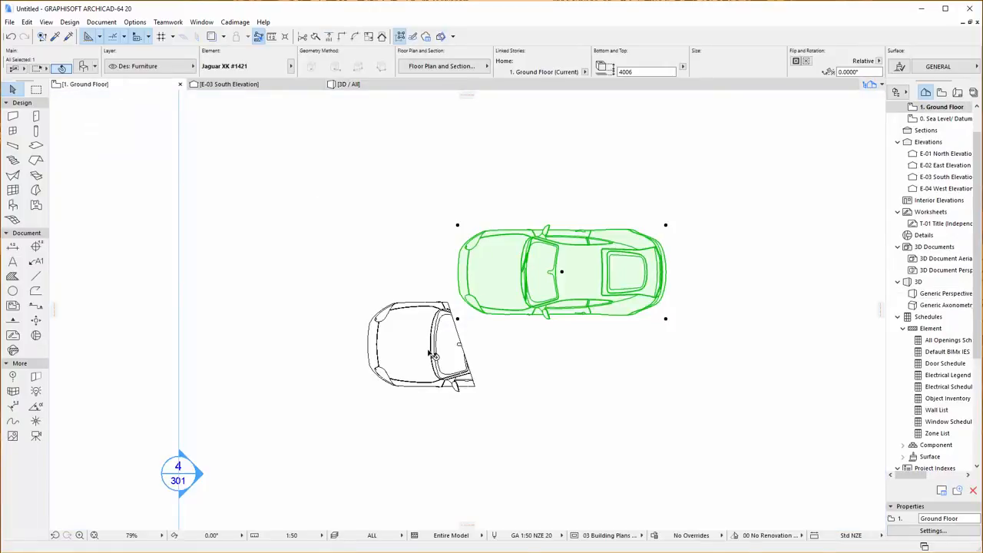
click(347, 83)
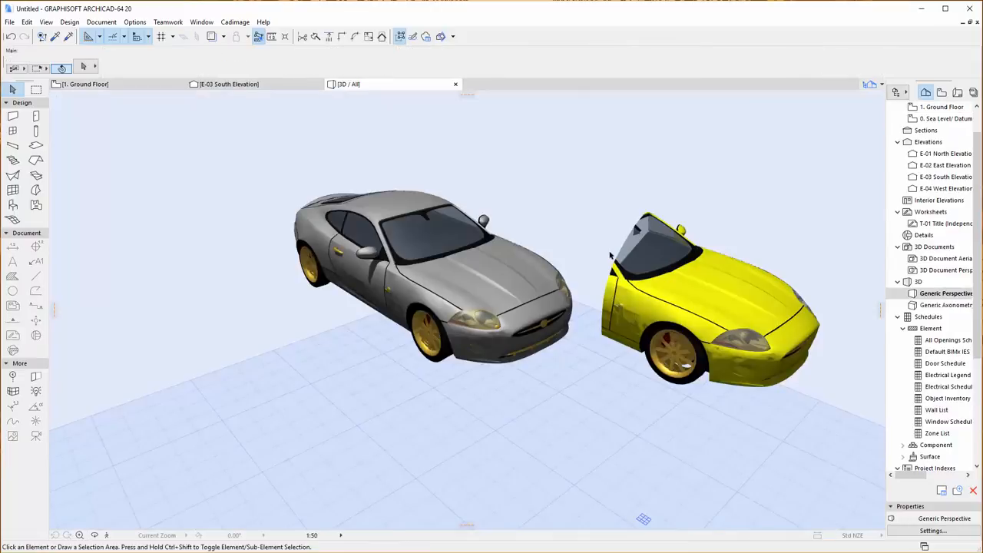
mouse_move(698, 291)
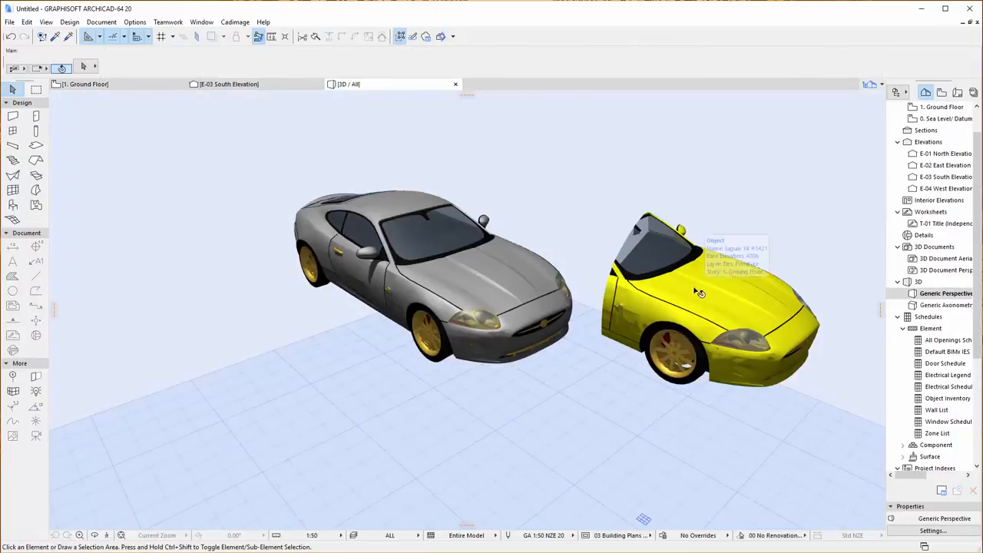
Remove Cuts from the yellow piece to make it a whole Jaguar, then view the Ground Floor plan
click(235, 22)
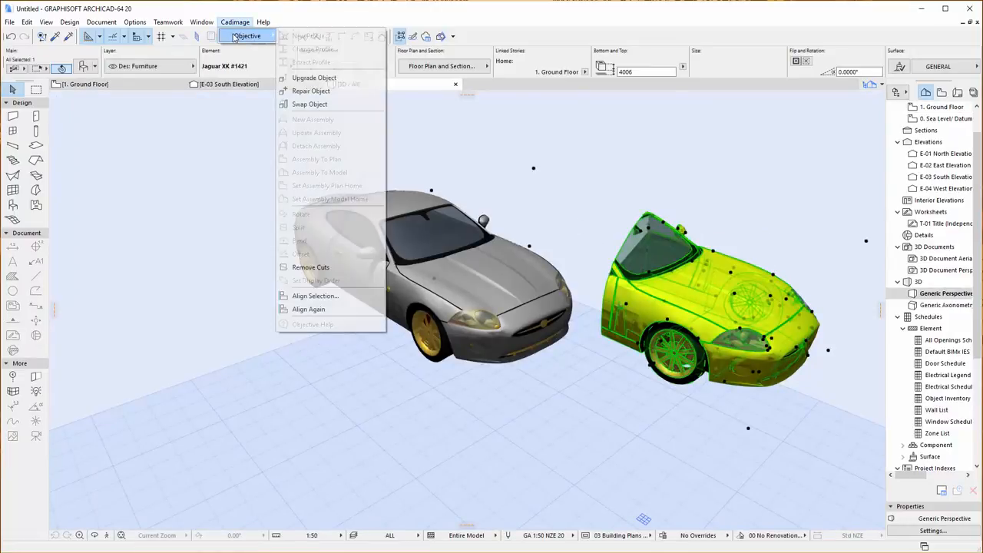
mouse_move(334, 268)
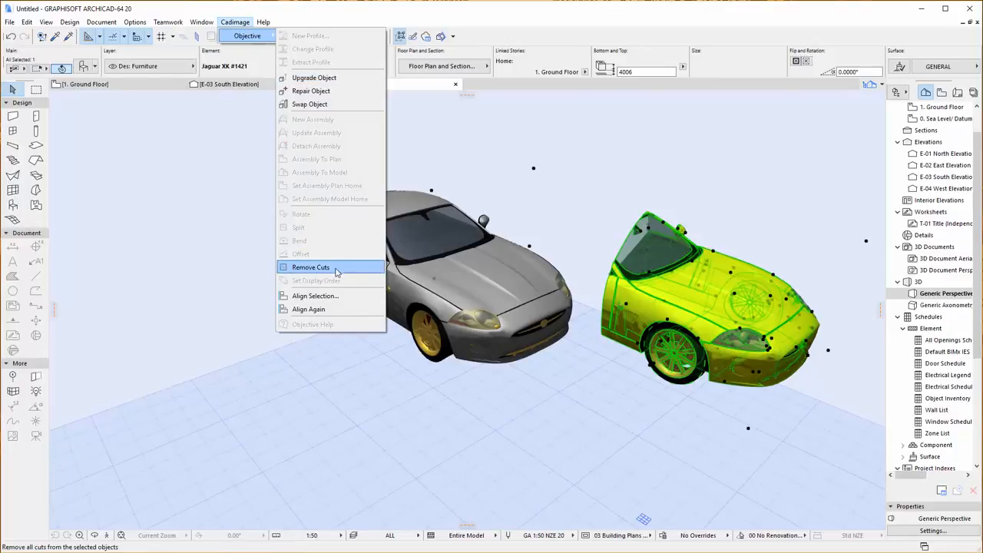
click(310, 267)
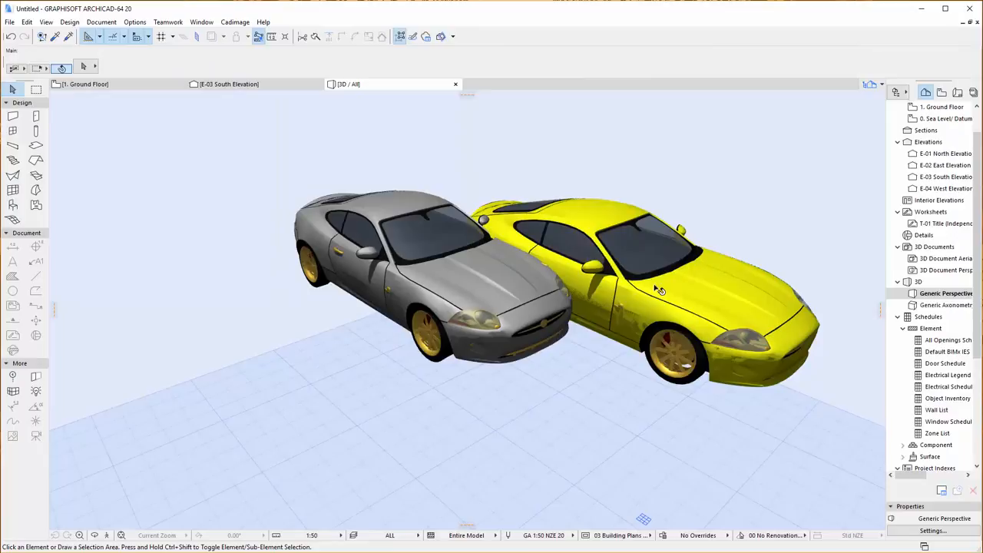
mouse_move(668, 295)
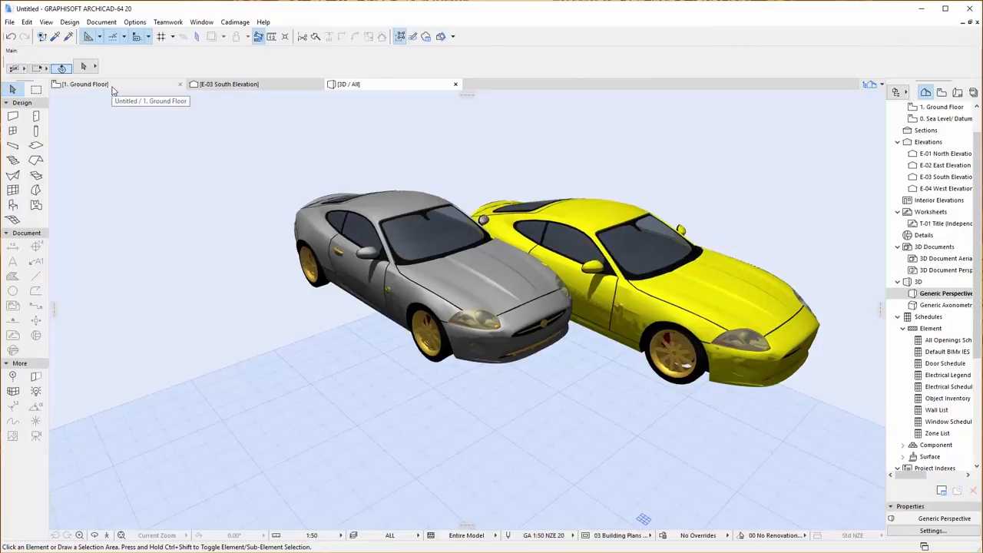
click(84, 83)
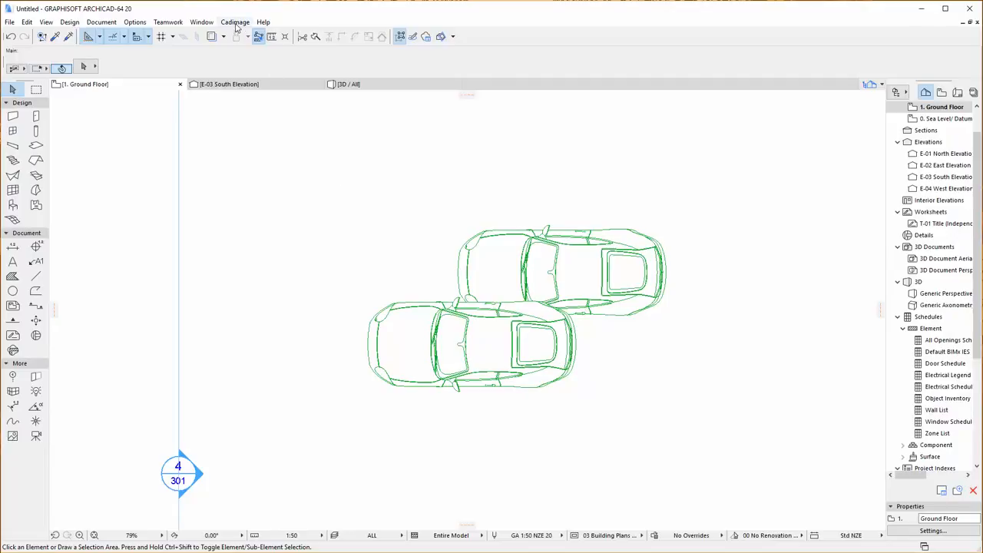
click(235, 21)
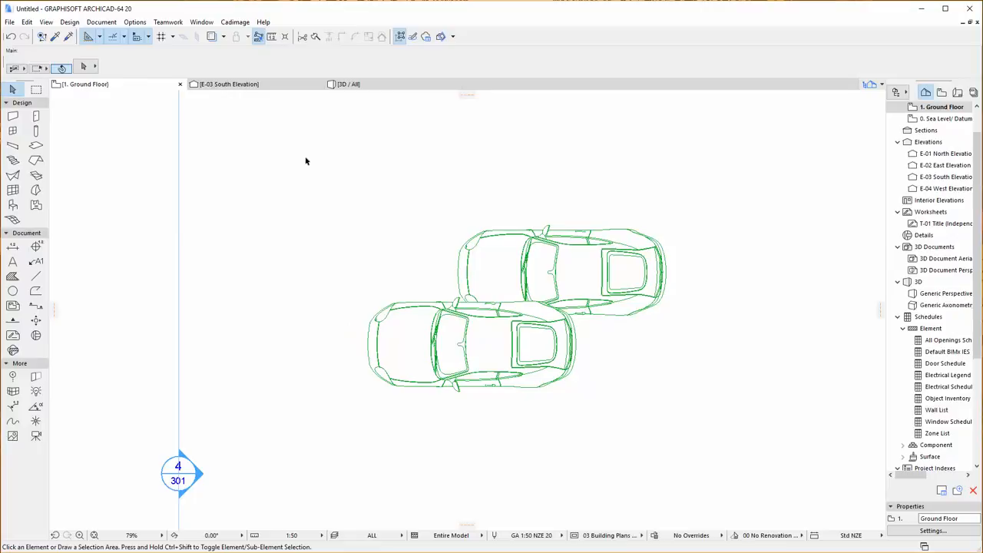
mouse_move(264, 178)
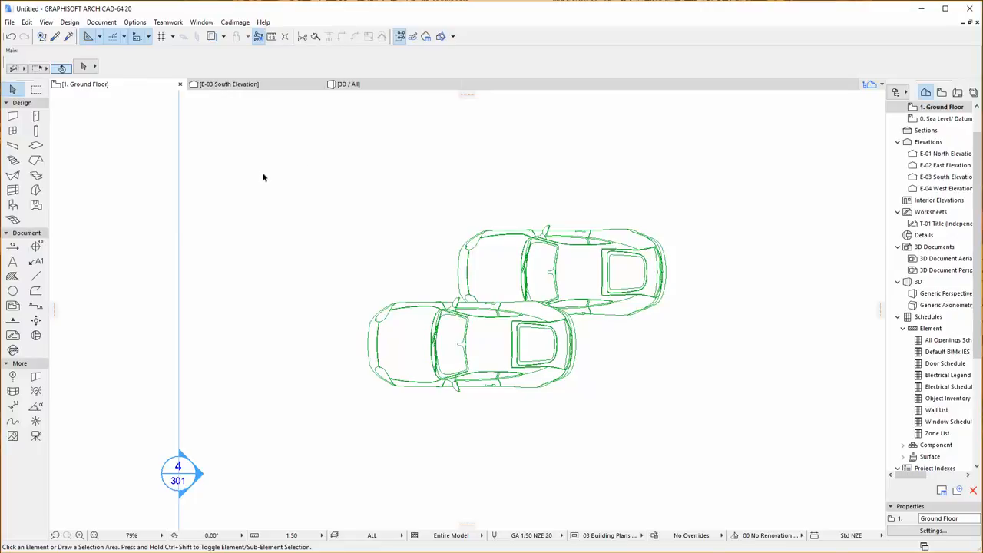